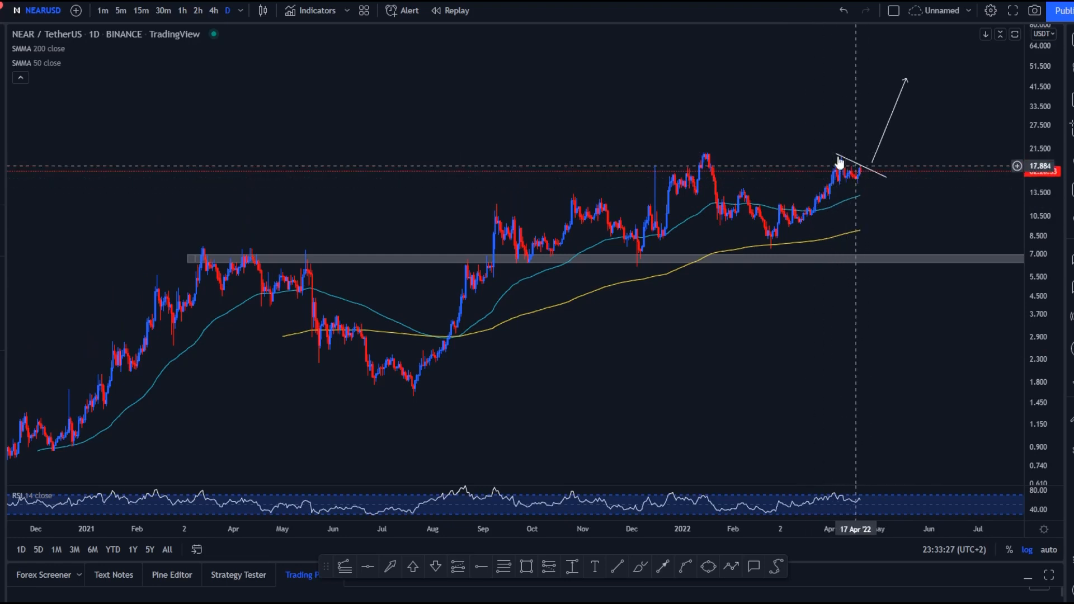
pyautogui.moveTo(548, 487)
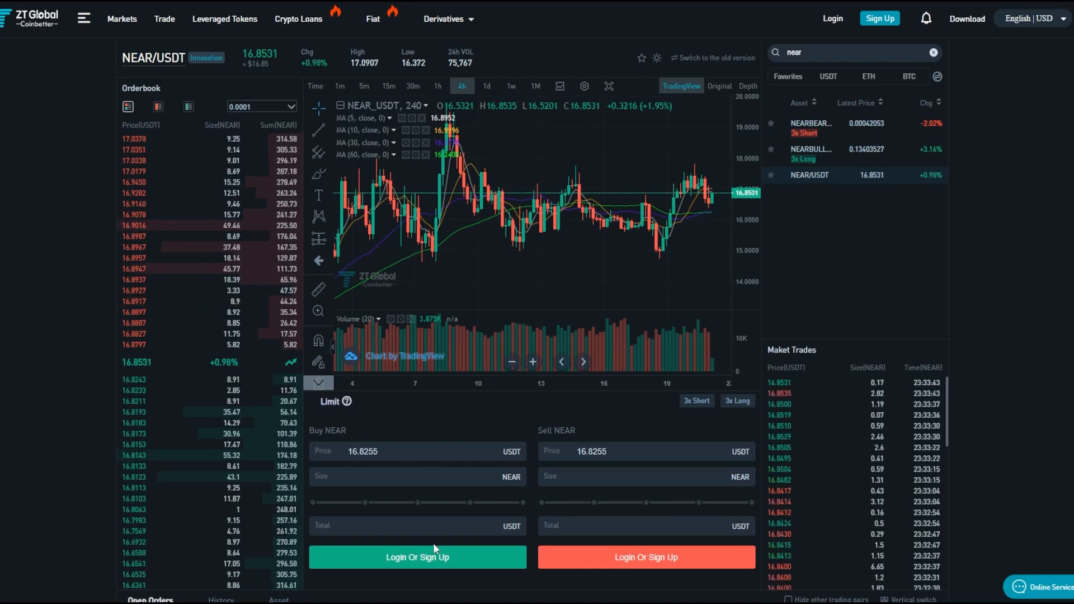
pyautogui.moveTo(503, 559)
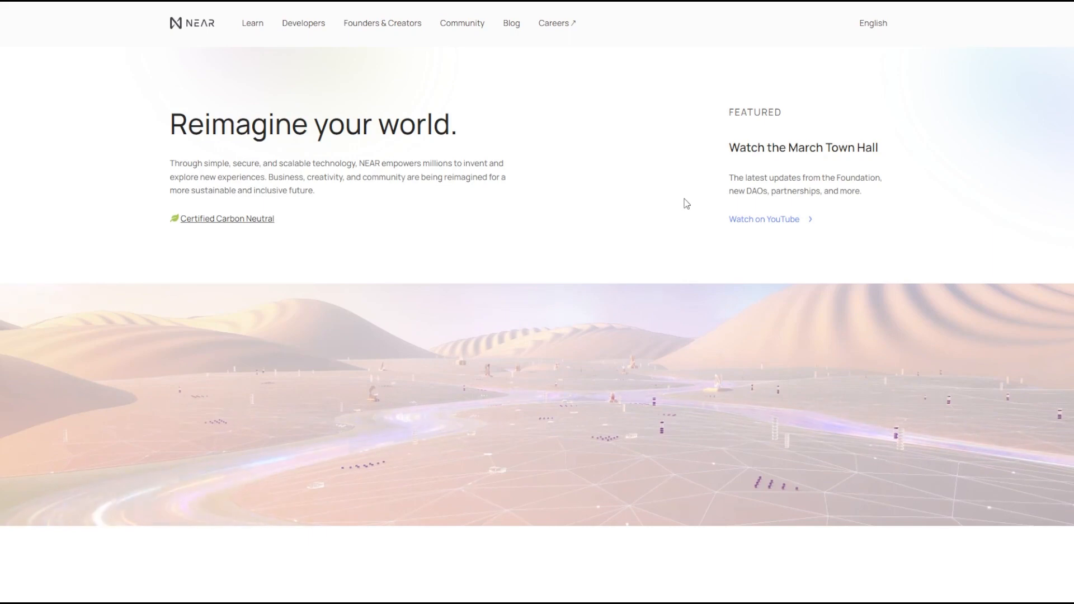
# Step: Scroll the near.org homepage past Foundation for Creation to Solutions for Scaling and the multi-chain section
pyautogui.scroll(-3)
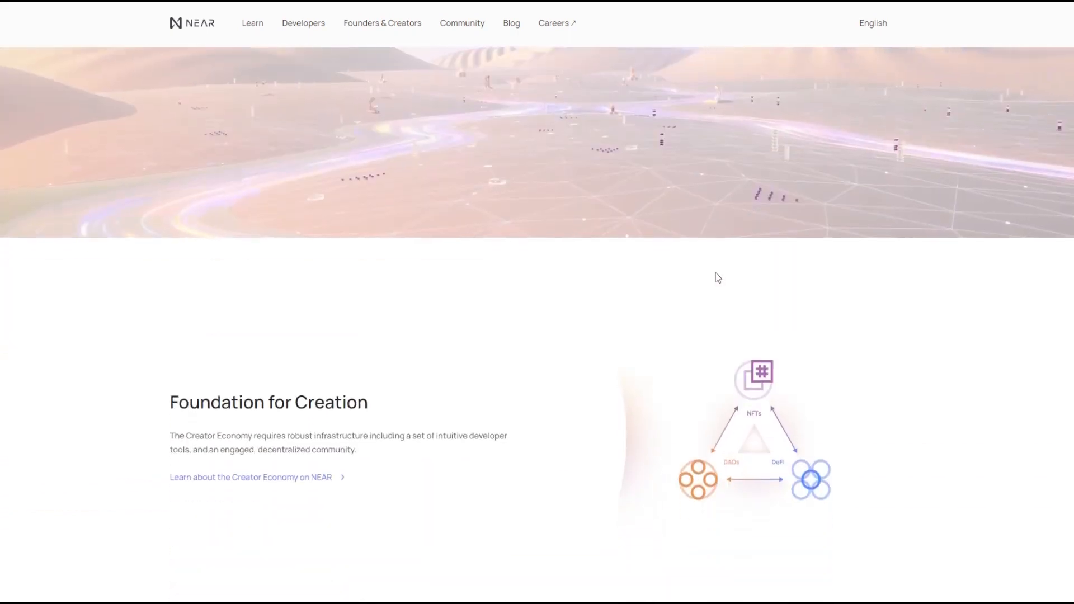
pyautogui.scroll(-3)
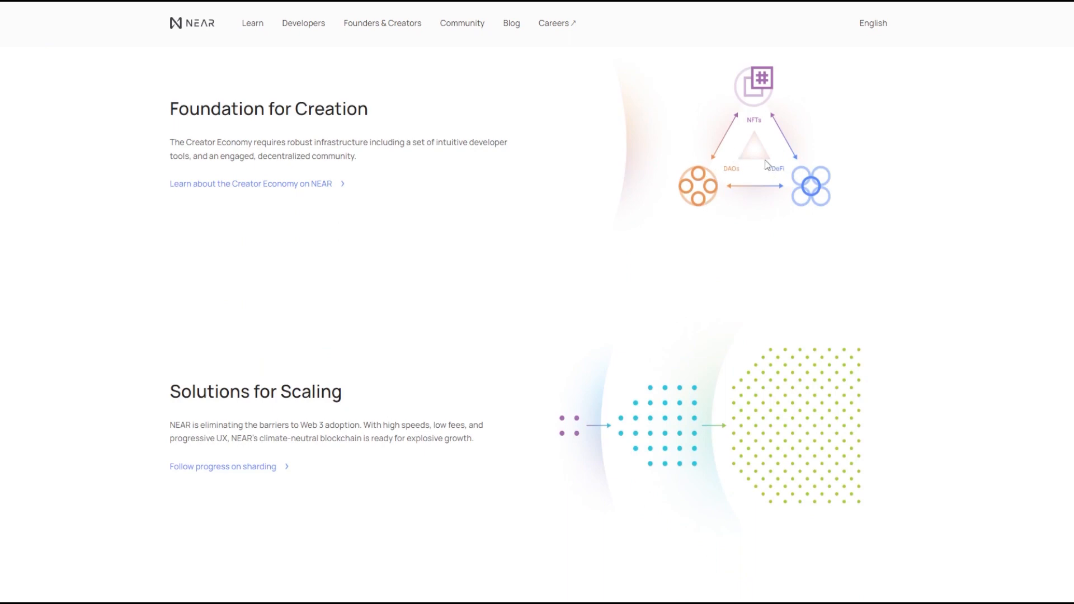
pyautogui.moveTo(709, 301)
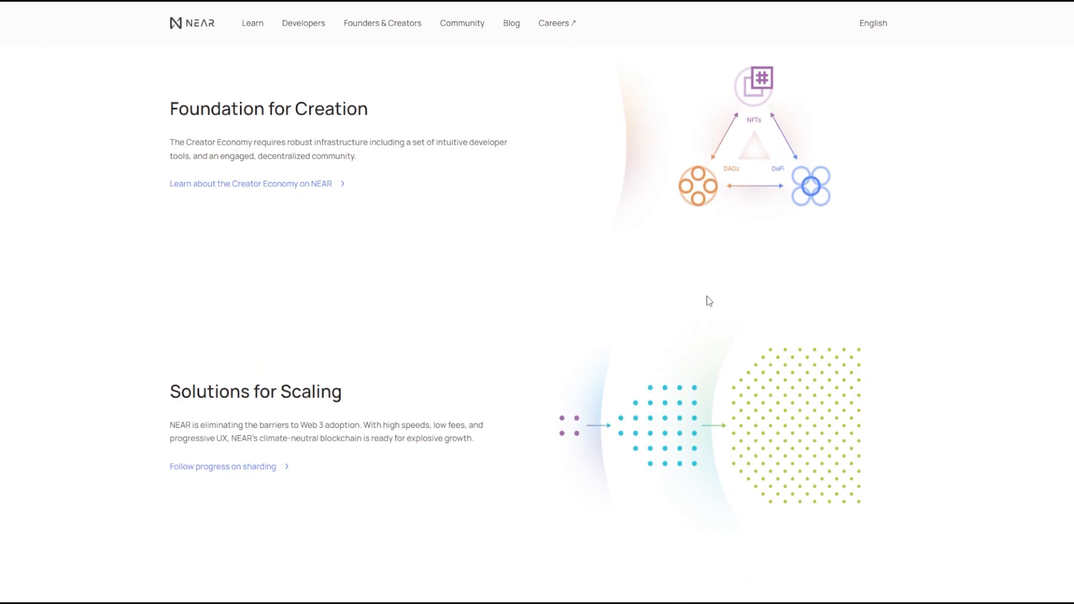
pyautogui.moveTo(517, 297)
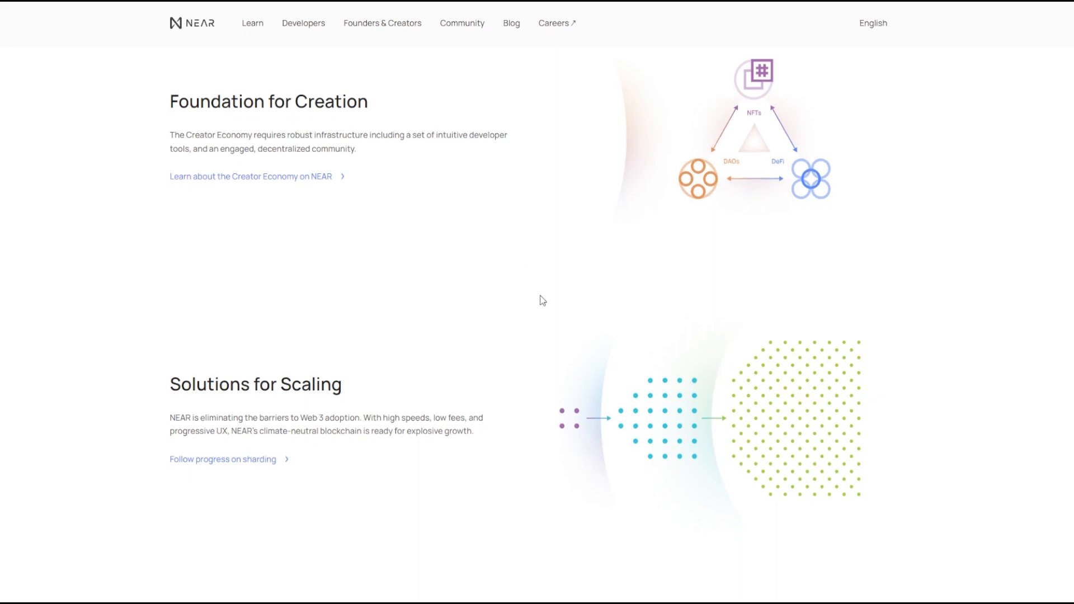
pyautogui.scroll(-3)
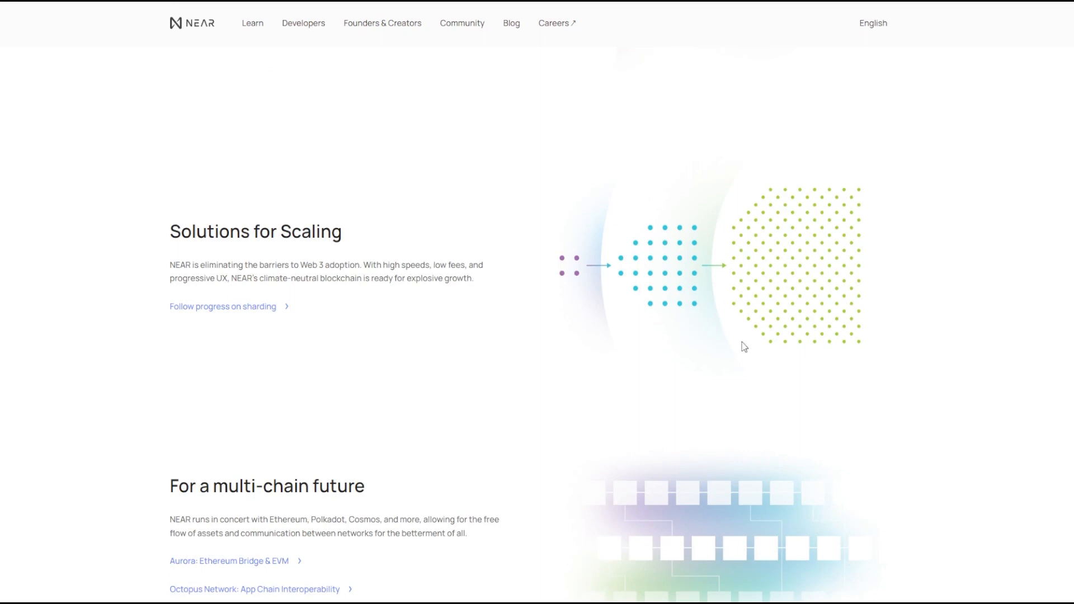
pyautogui.moveTo(824, 260)
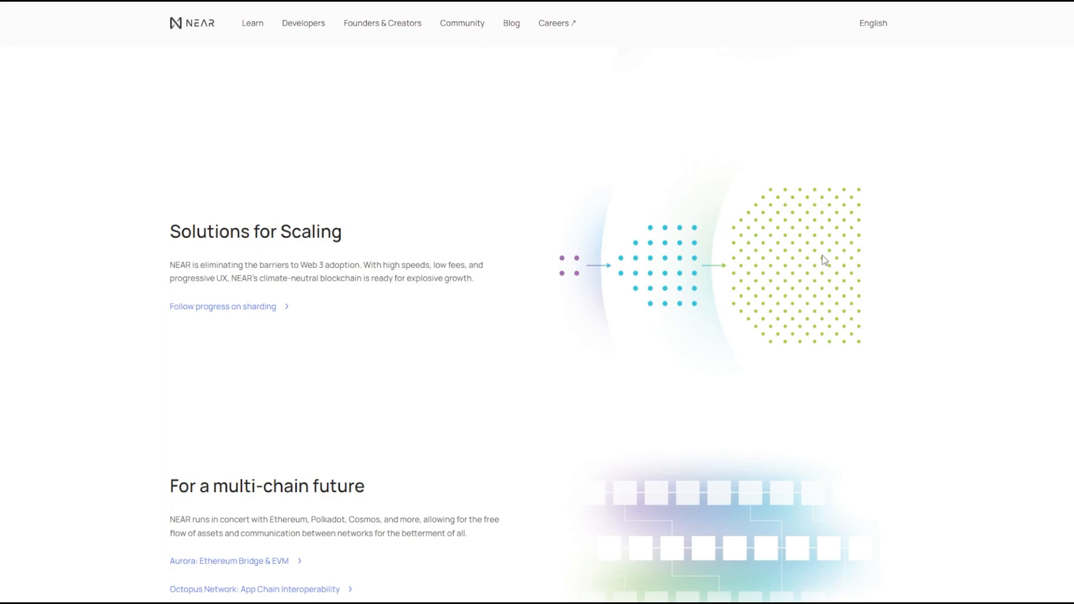
# Step: Scroll past For a multi-chain future to the Create an account section with Build, Grow, Belong
pyautogui.scroll(-3)
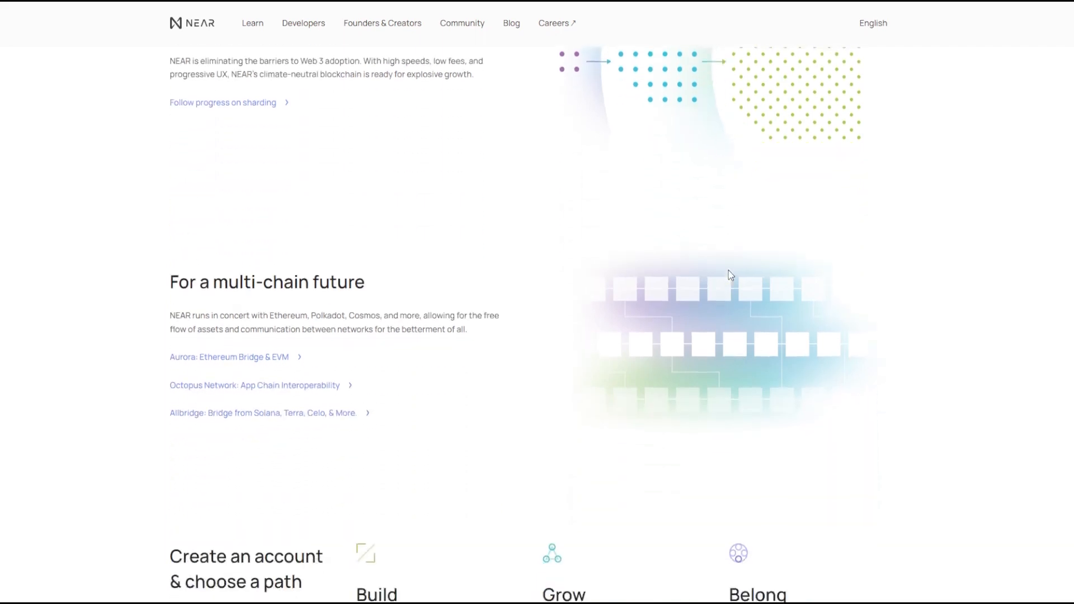
pyautogui.scroll(-3)
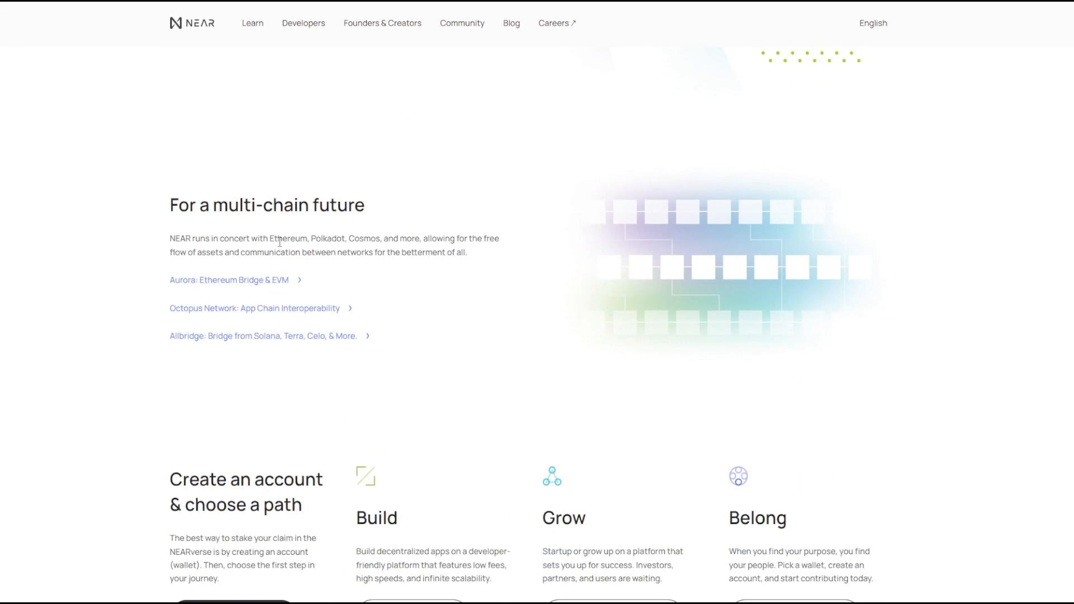
pyautogui.moveTo(335, 248)
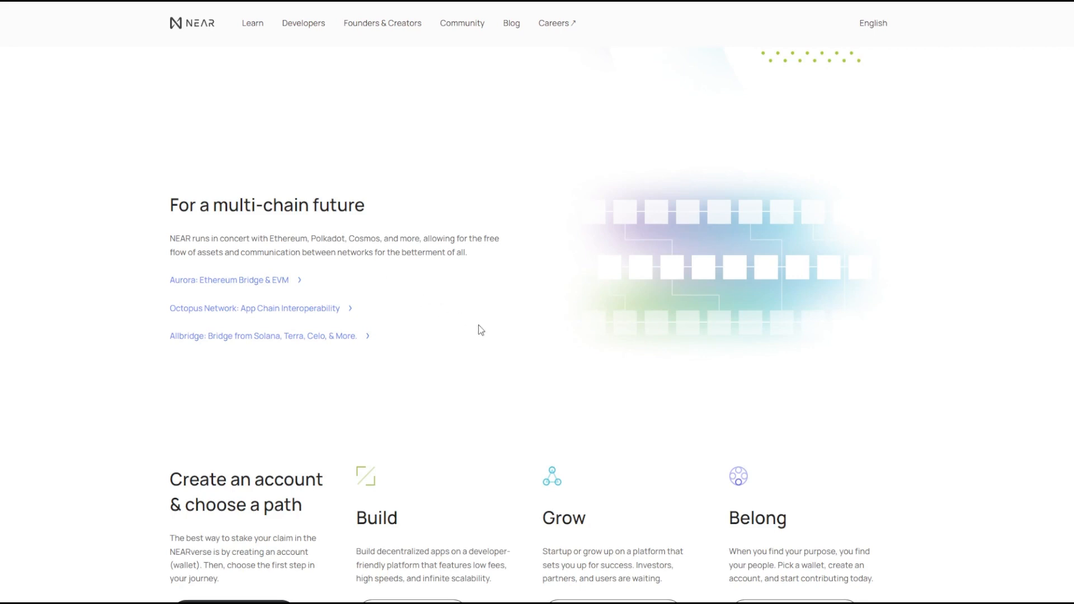
pyautogui.scroll(-3)
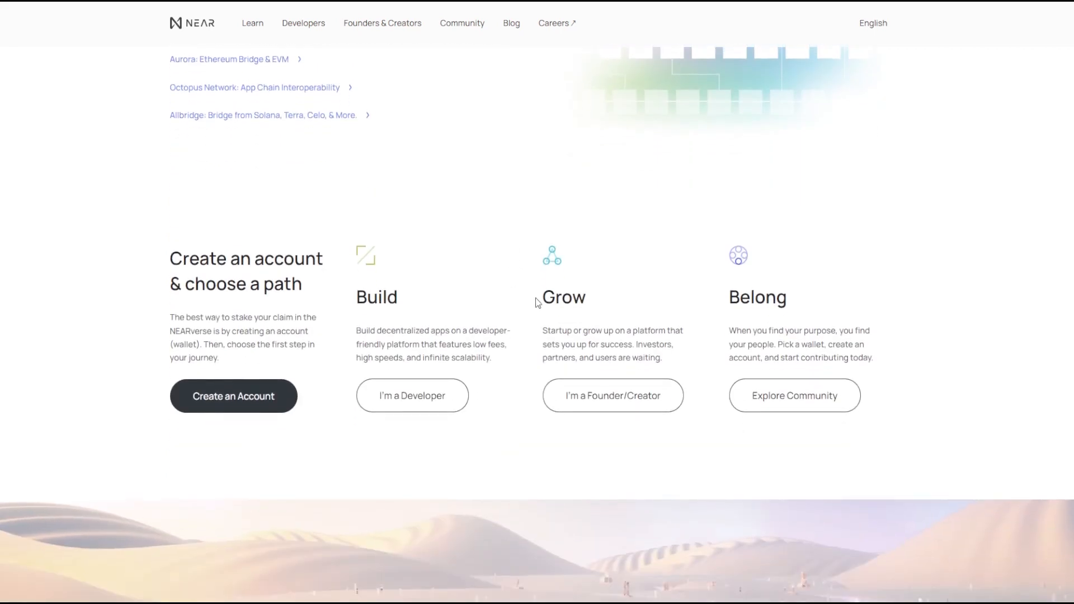
pyautogui.moveTo(385, 271)
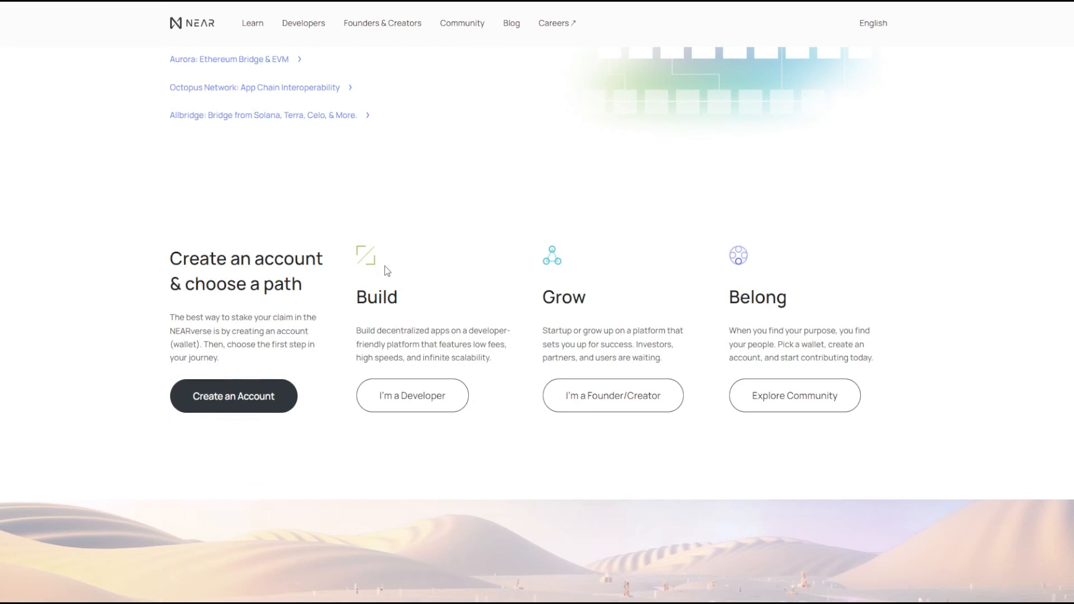
pyautogui.moveTo(614, 318)
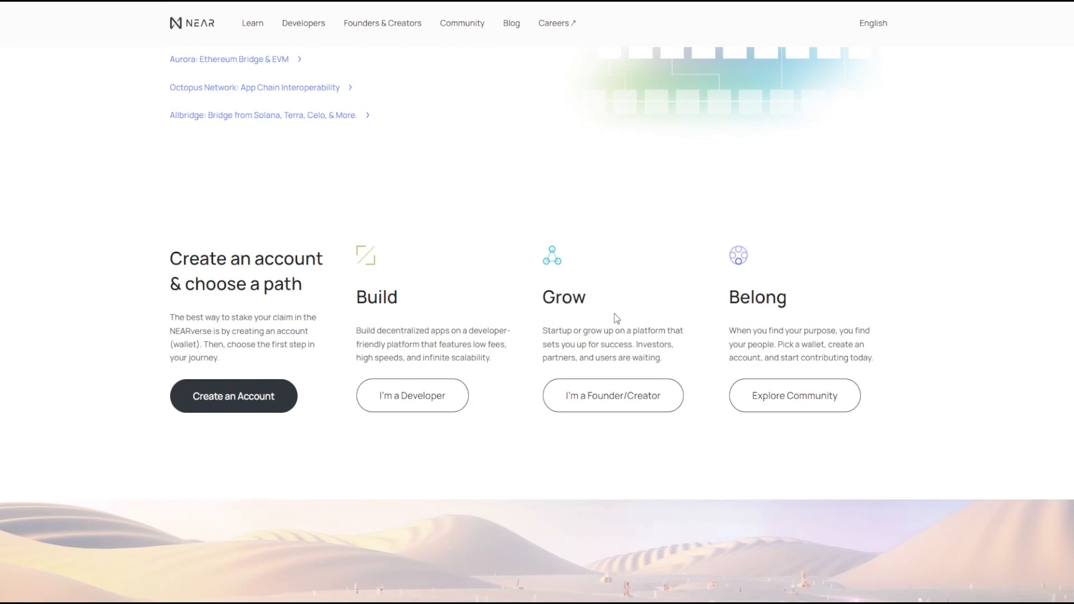
pyautogui.moveTo(791, 335)
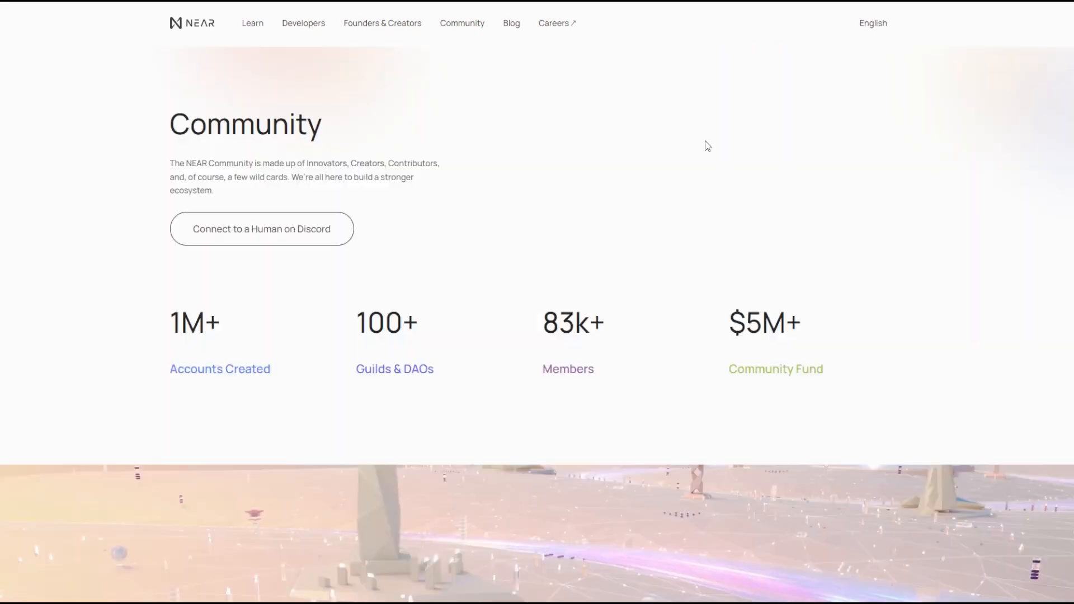
pyautogui.moveTo(676, 270)
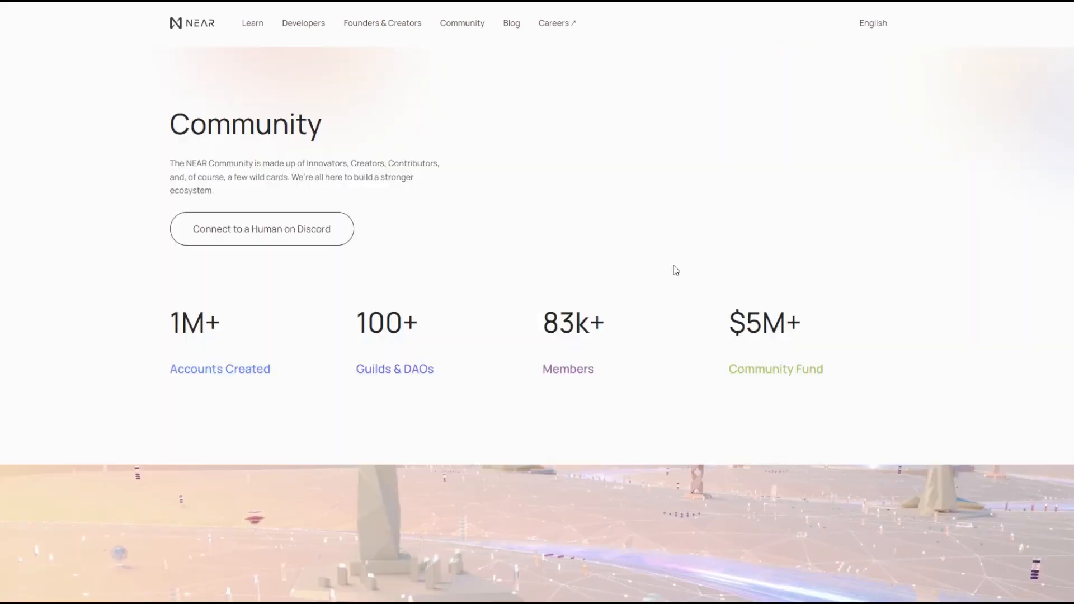
pyautogui.moveTo(392, 337)
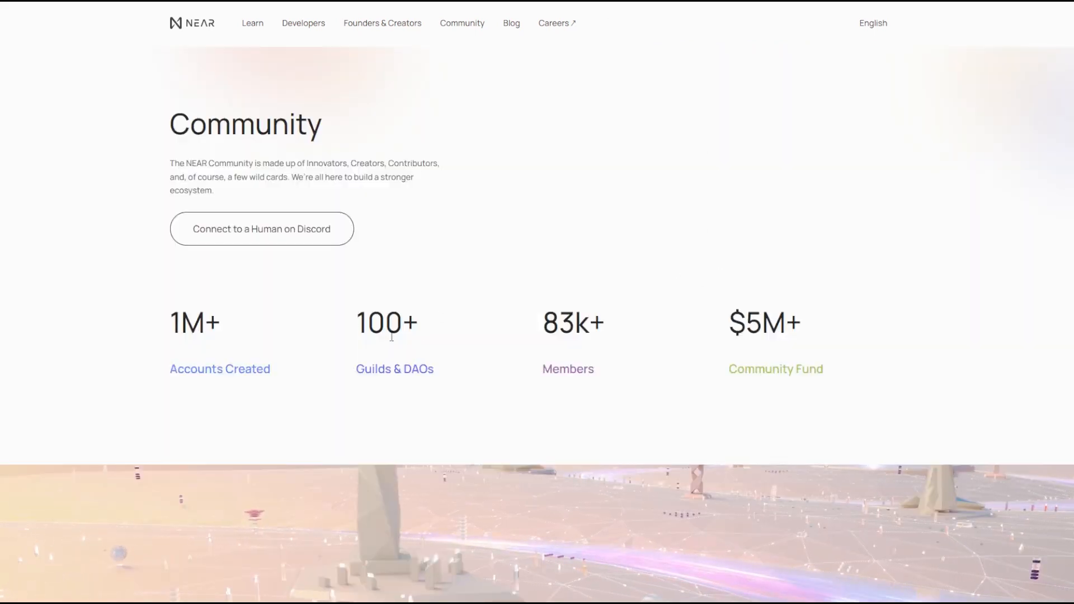
pyautogui.moveTo(530, 360)
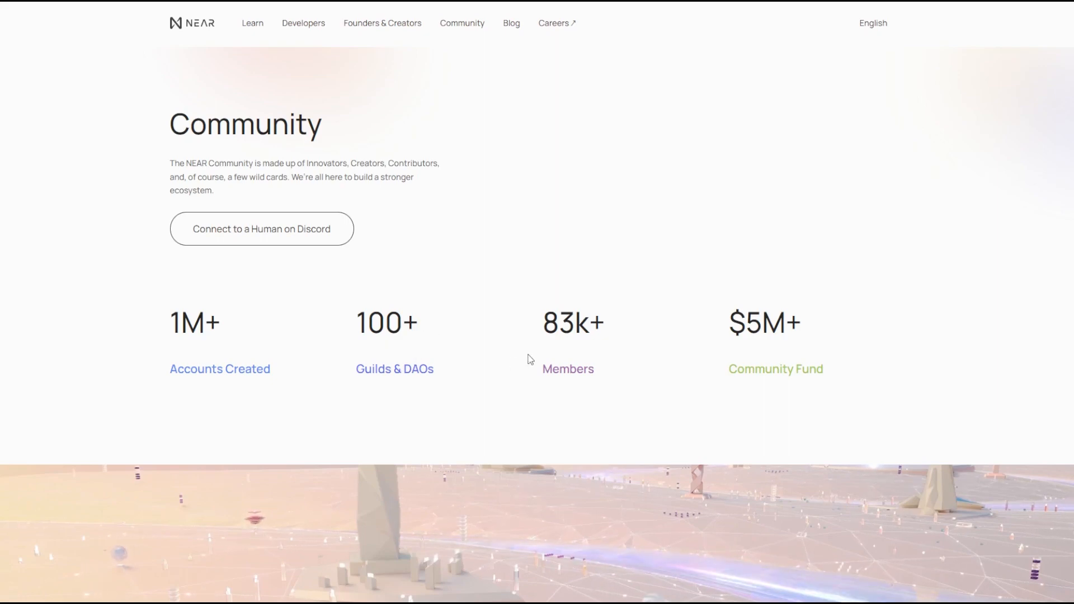
# Step: Scroll the Community page past its stats to the Why get involved? section
pyautogui.scroll(-3)
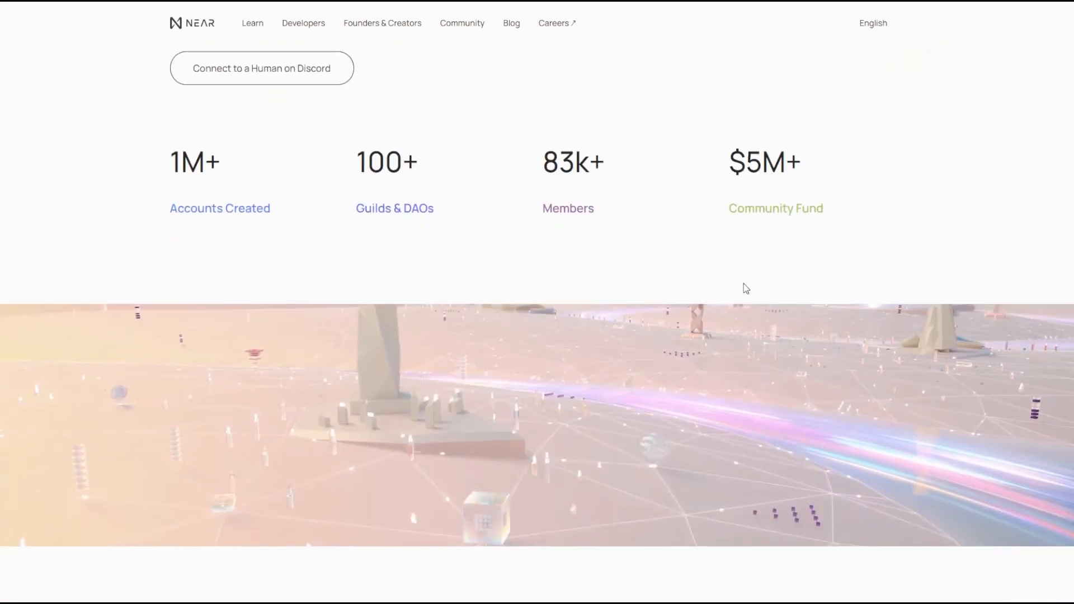
pyautogui.scroll(-3)
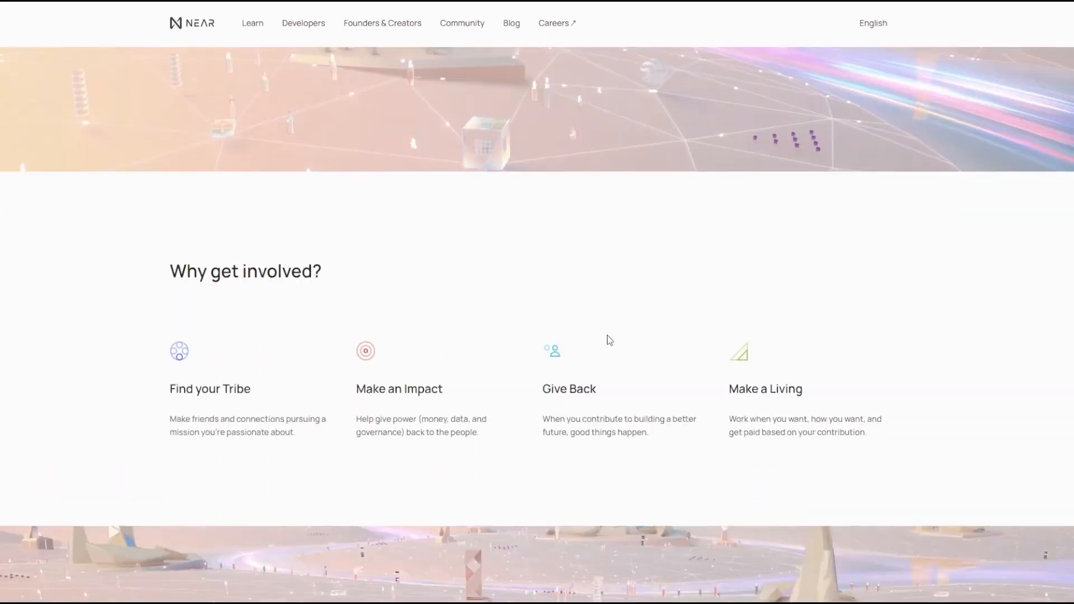
pyautogui.scroll(-3)
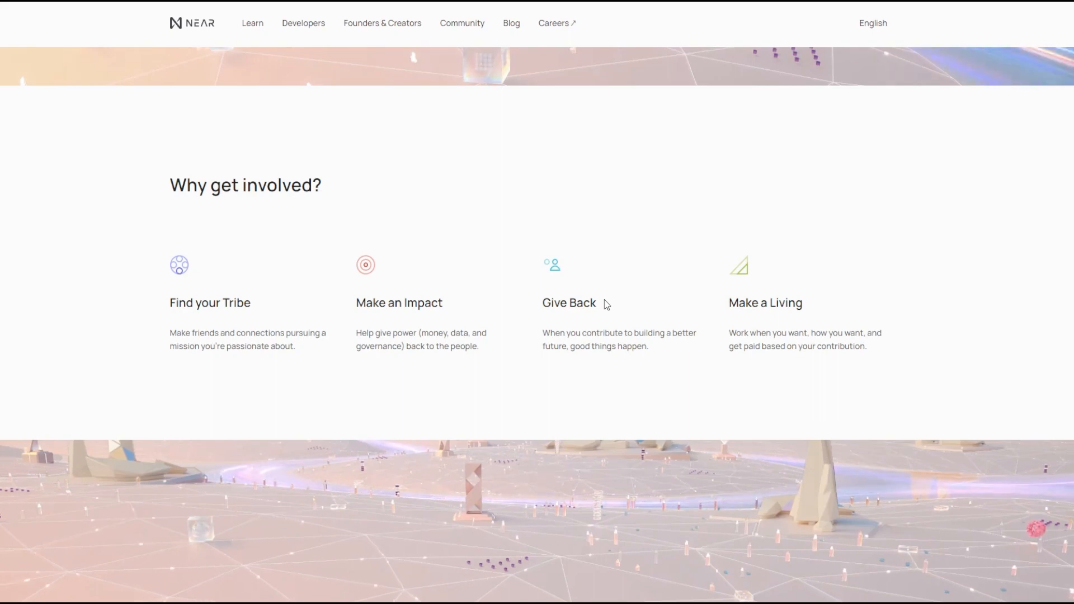
pyautogui.moveTo(383, 315)
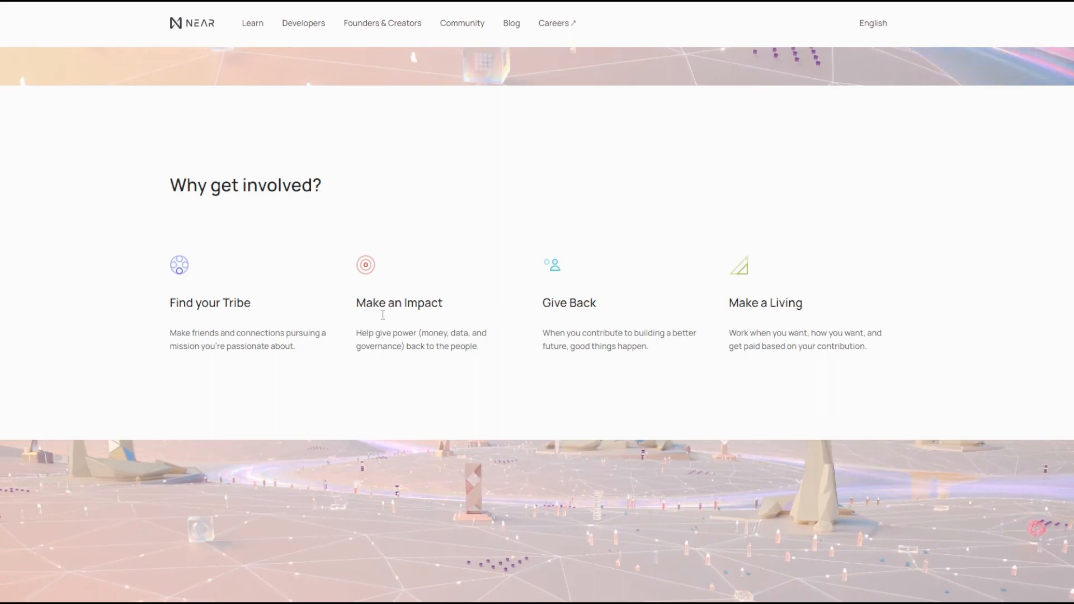
pyautogui.moveTo(628, 384)
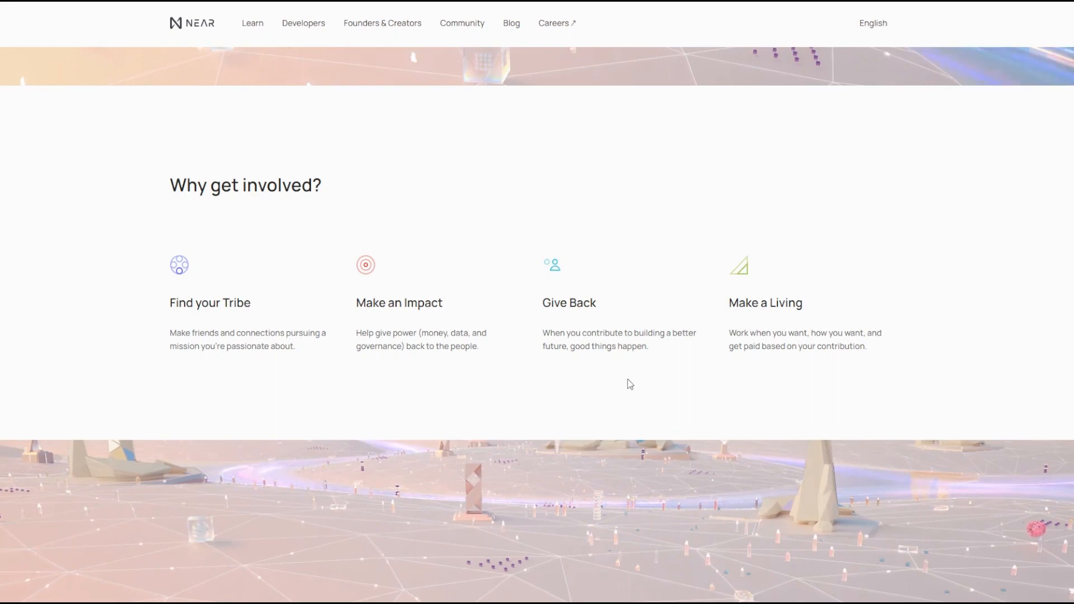
# Step: Scroll to the Guilds section featuring Createbase, Cypherpunk Guild and 4NTS Guild
pyautogui.scroll(-3)
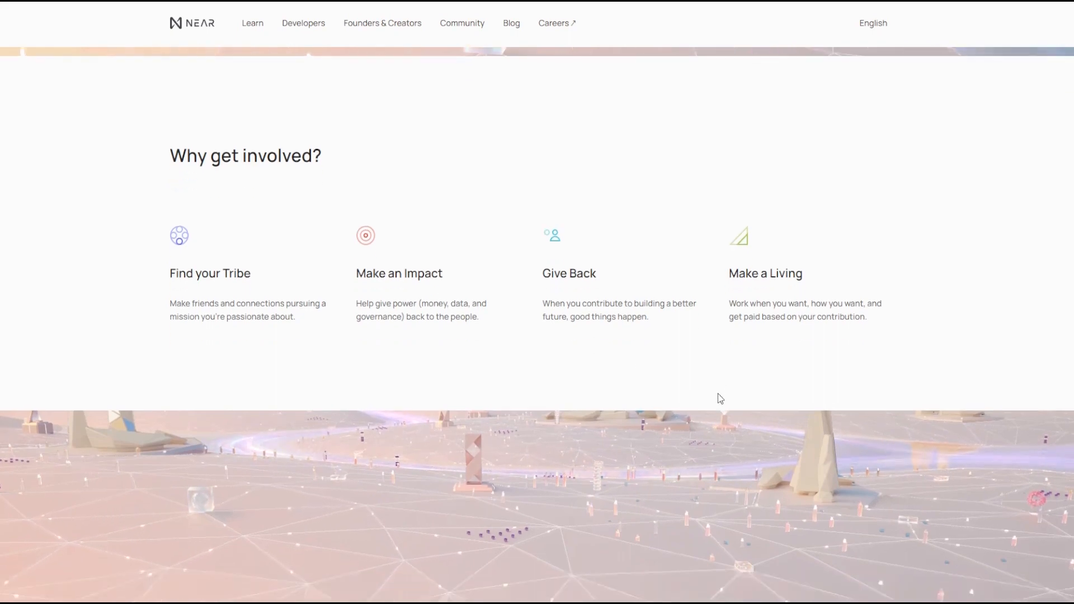
pyautogui.scroll(-3)
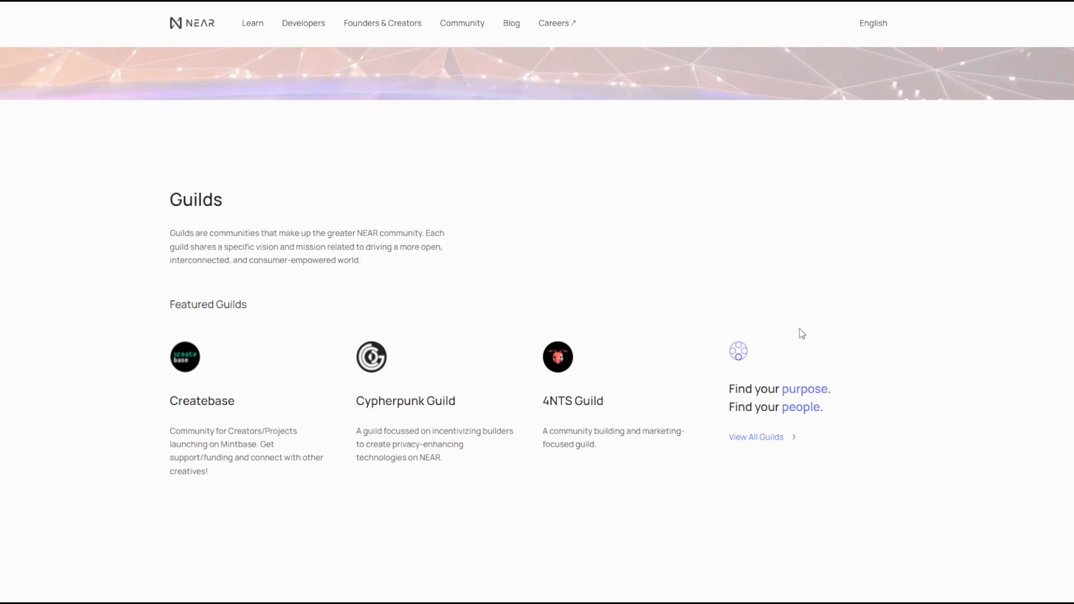
pyautogui.moveTo(535, 585)
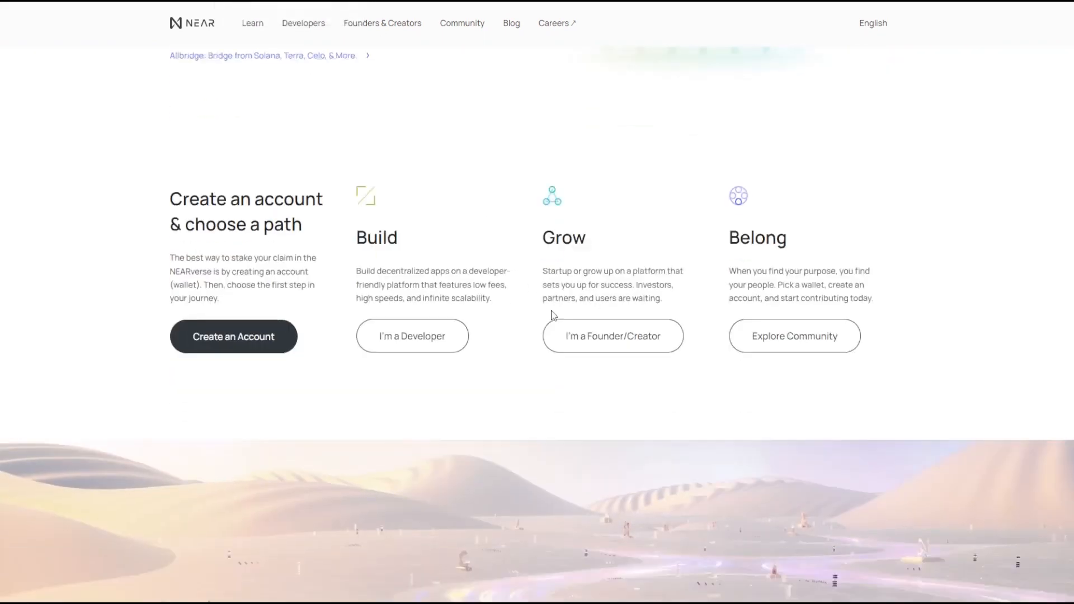
# Step: Scroll through What is NEAR? and Why build on NEAR? until How do I build on NEAR? appears
pyautogui.scroll(-3)
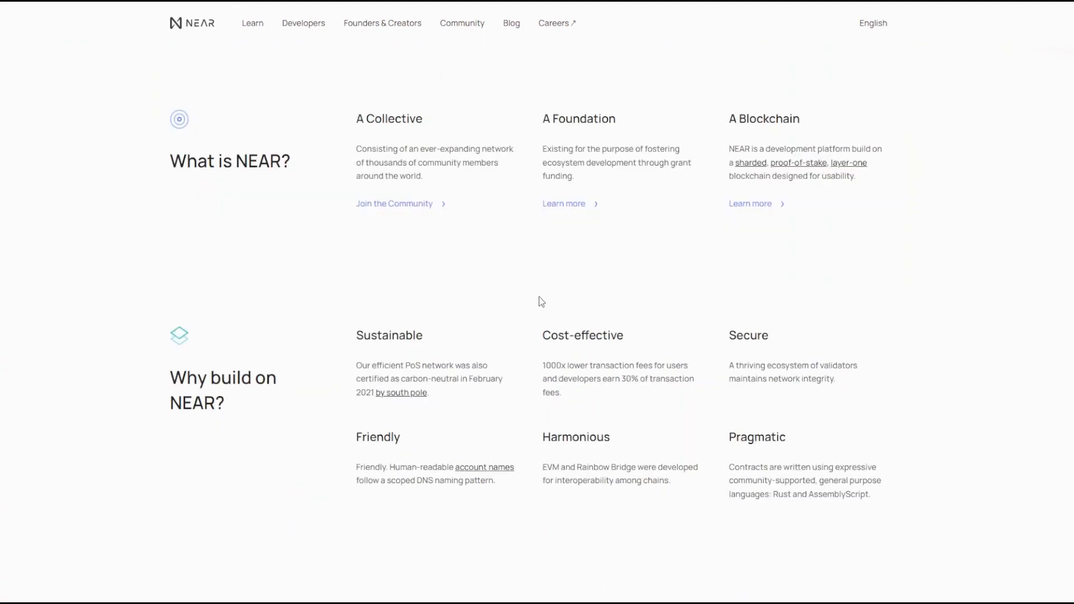
pyautogui.moveTo(533, 280)
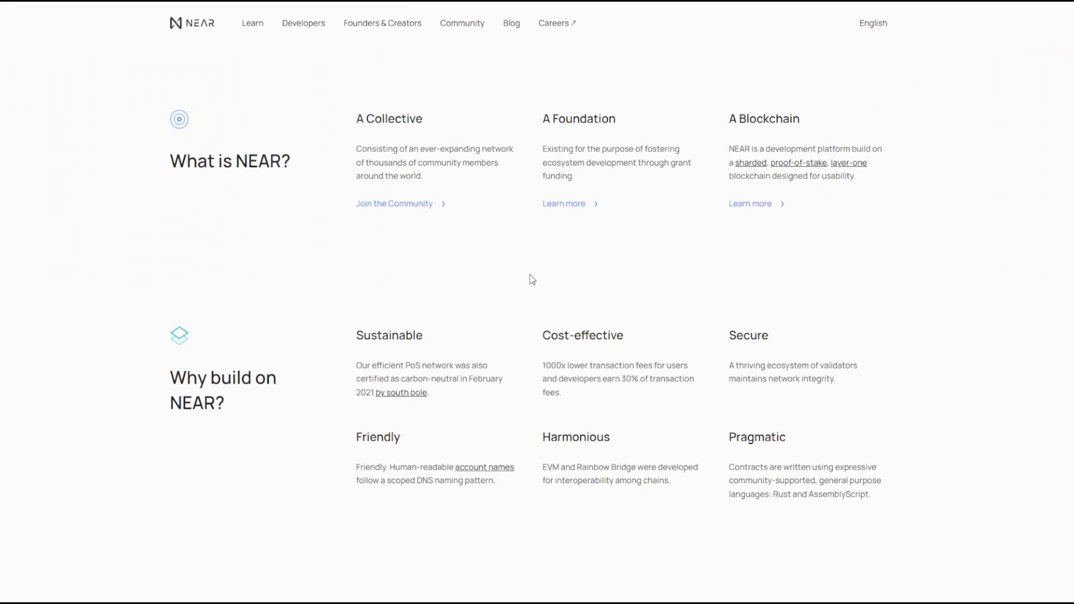
pyautogui.moveTo(518, 276)
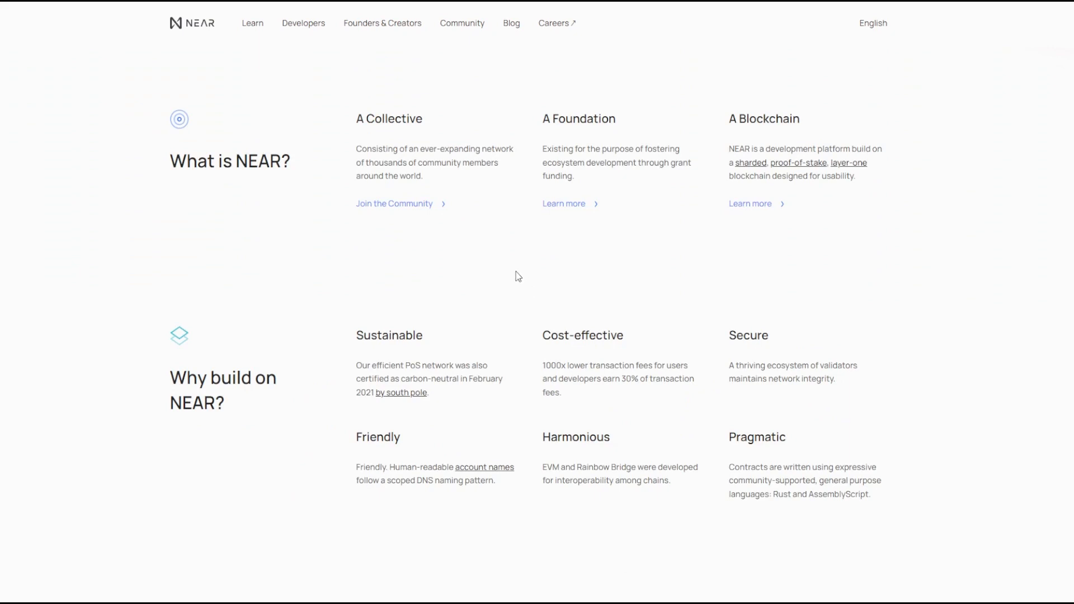
pyautogui.moveTo(511, 288)
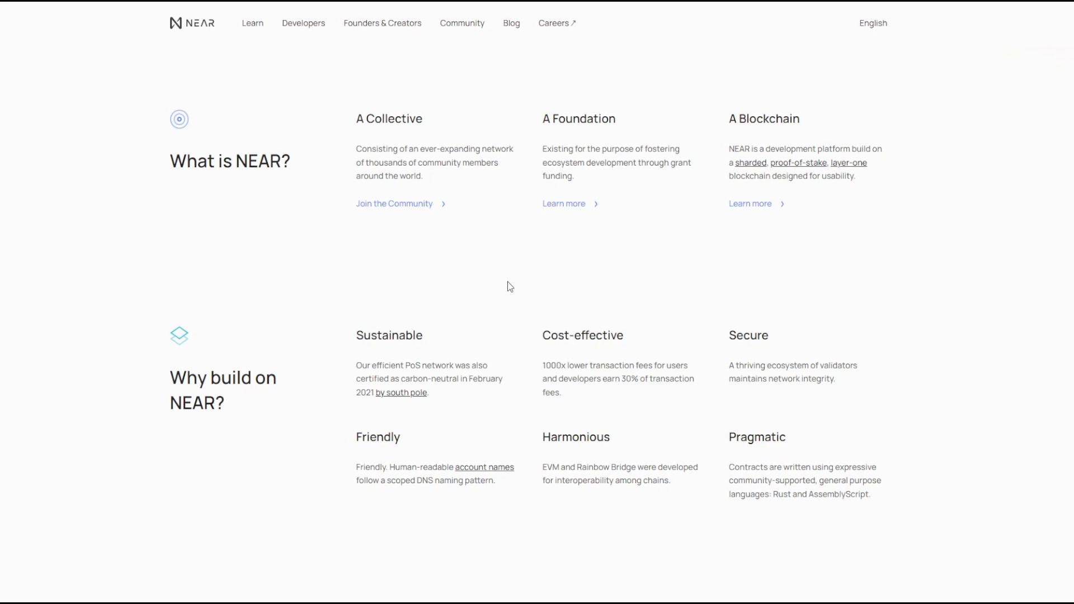
pyautogui.moveTo(510, 266)
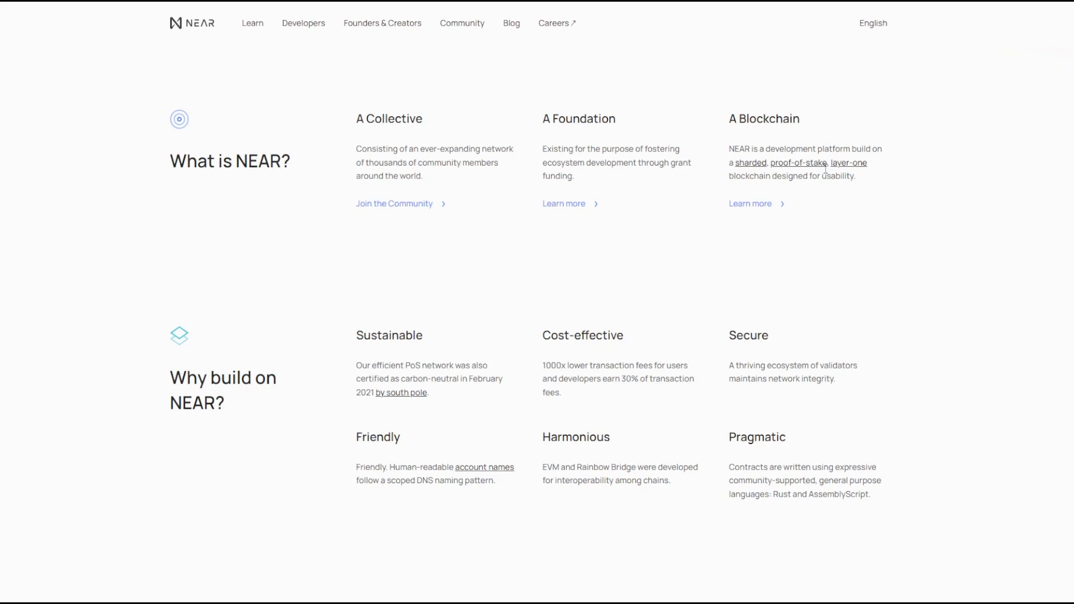
pyautogui.moveTo(452, 108)
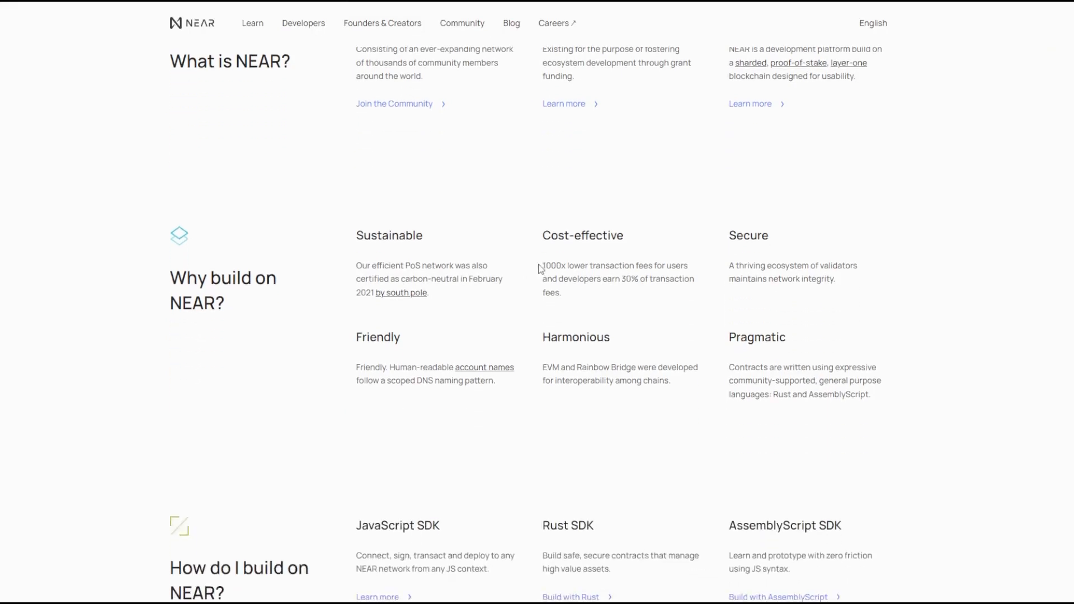
pyautogui.moveTo(584, 260)
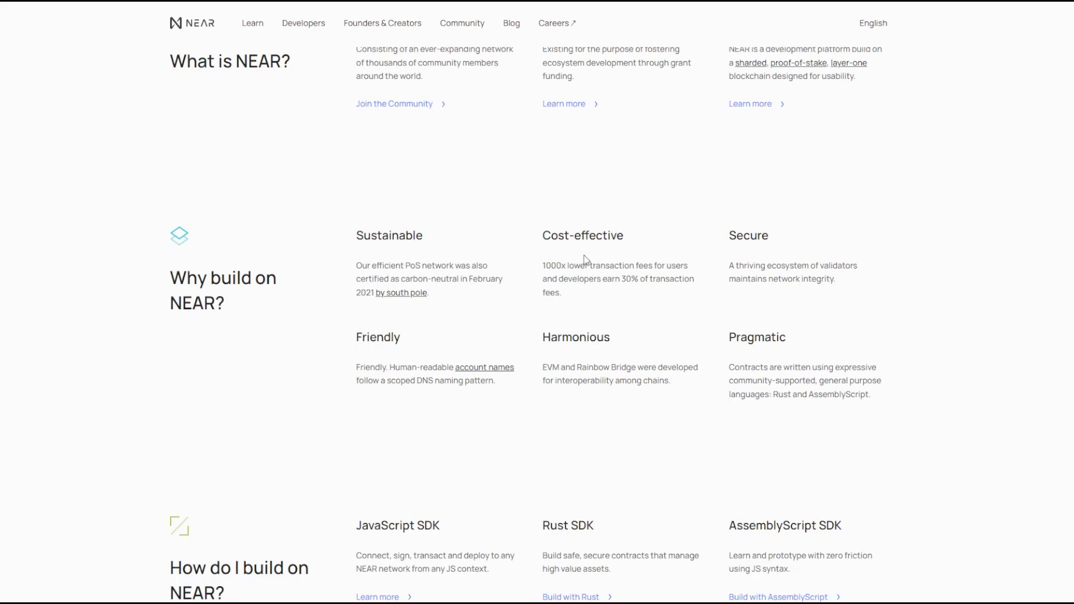
pyautogui.scroll(-3)
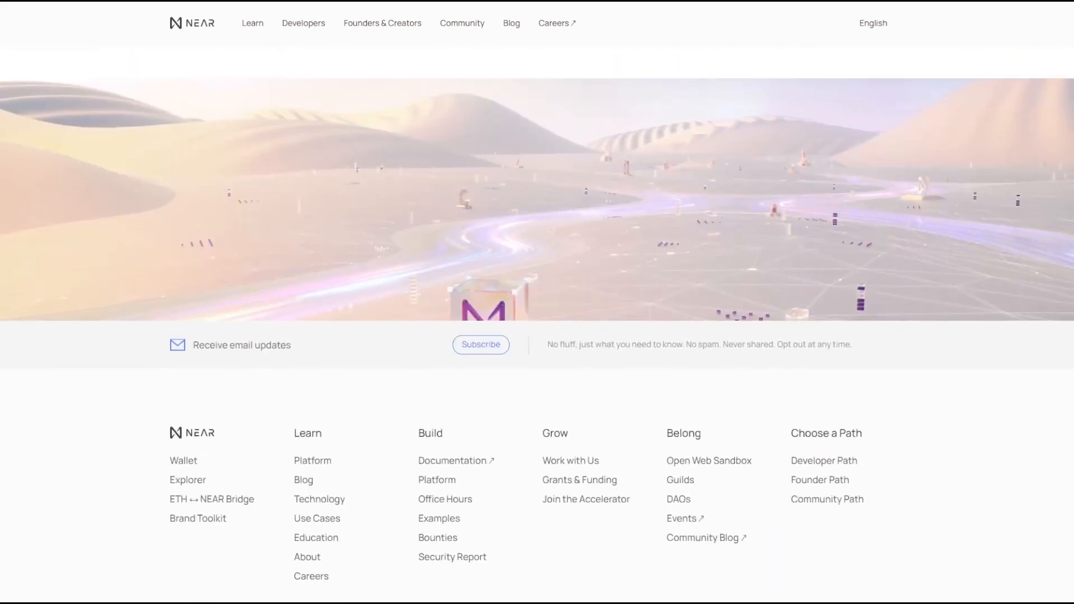
pyautogui.scroll(3)
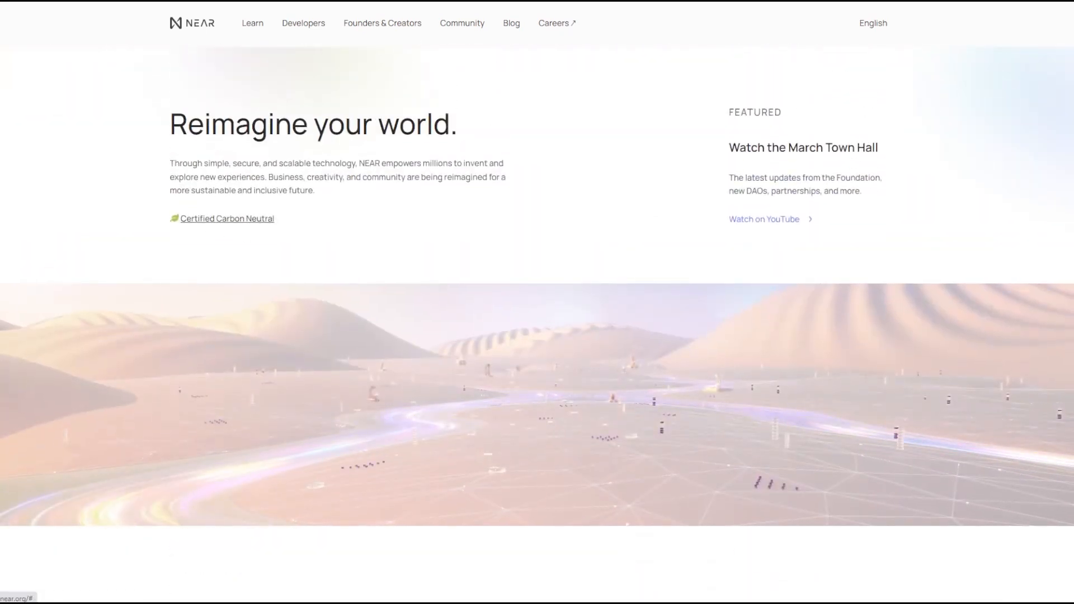
pyautogui.scroll(-3)
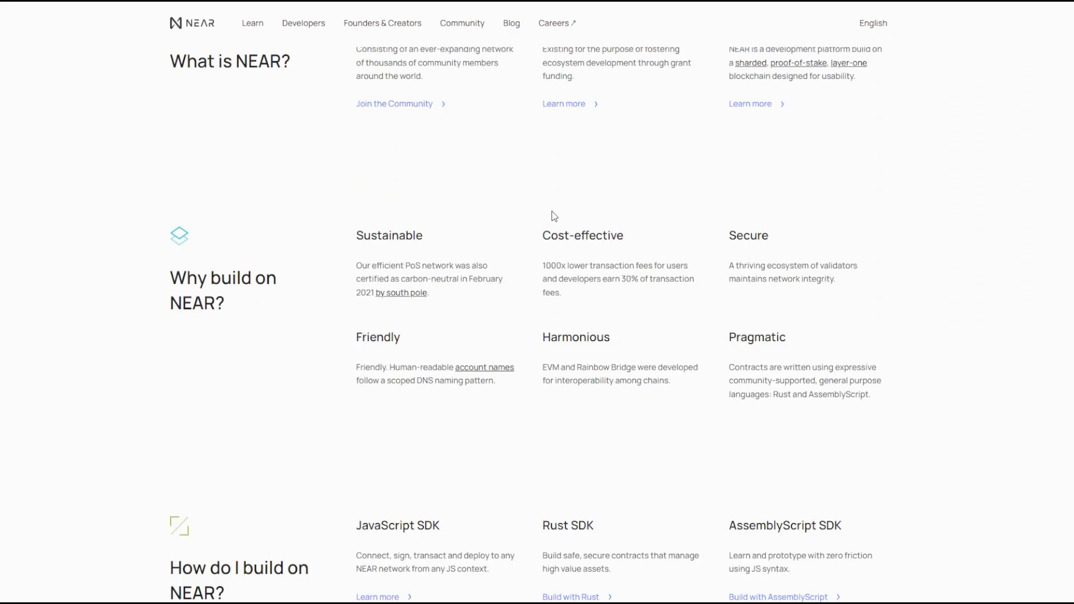
pyautogui.moveTo(555, 276)
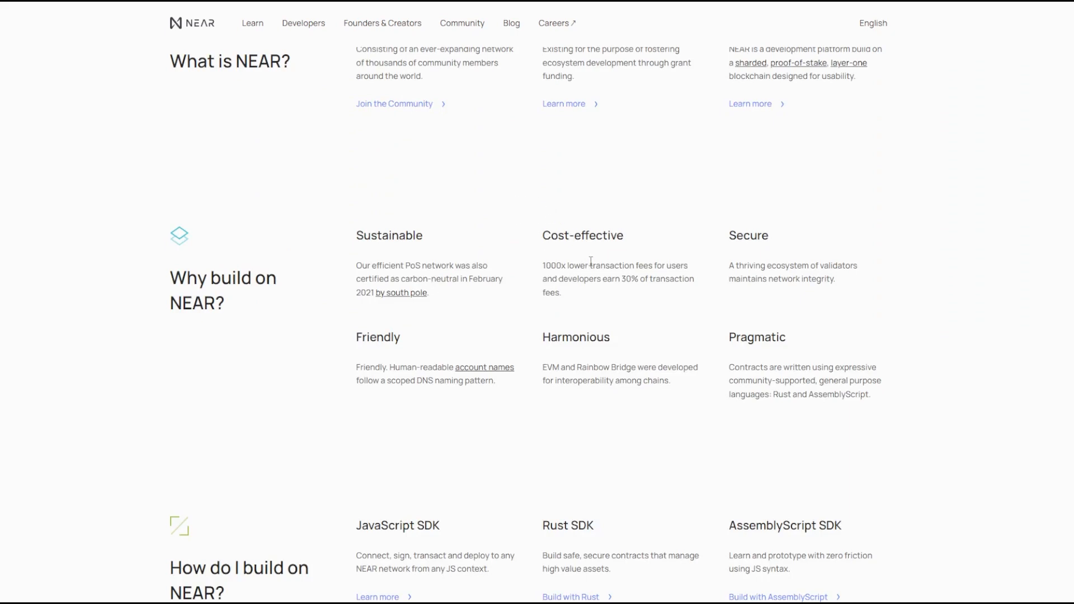
pyautogui.moveTo(560, 279); pyautogui.dragTo(560, 295)
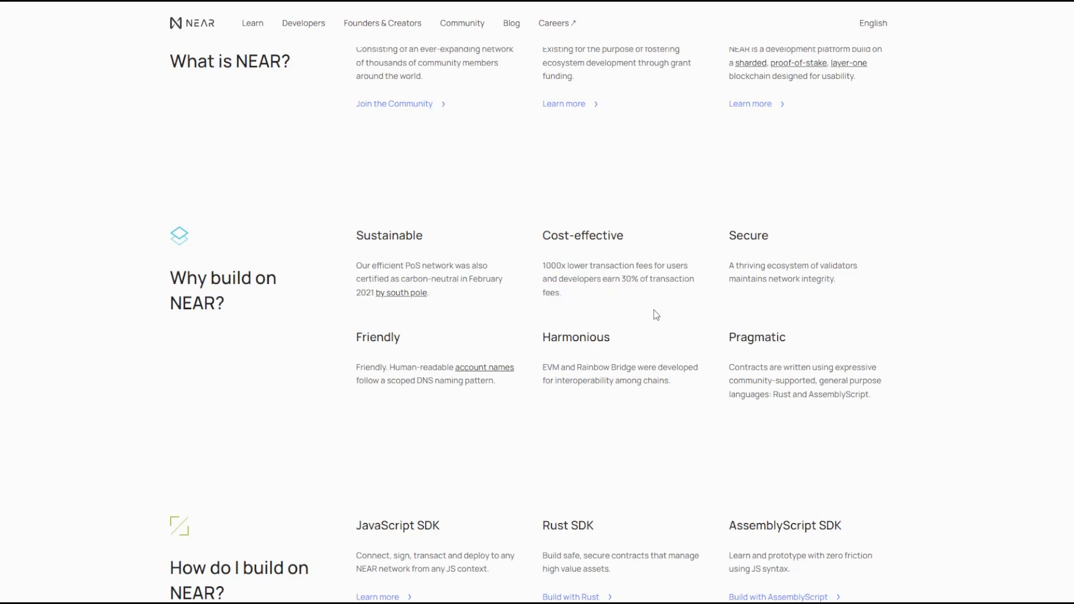
pyautogui.moveTo(657, 295)
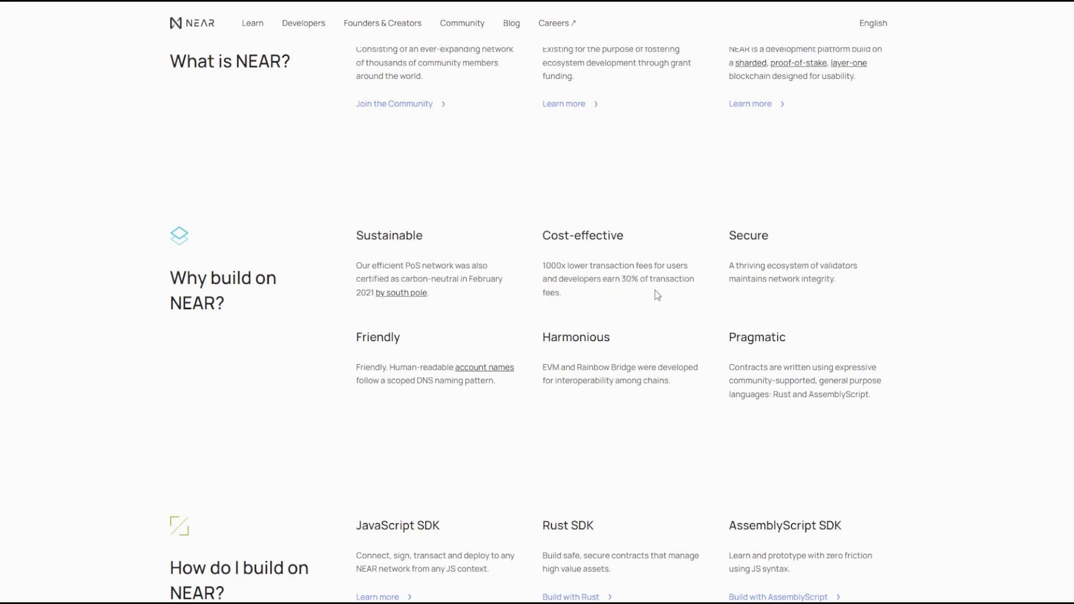
pyautogui.moveTo(745, 223)
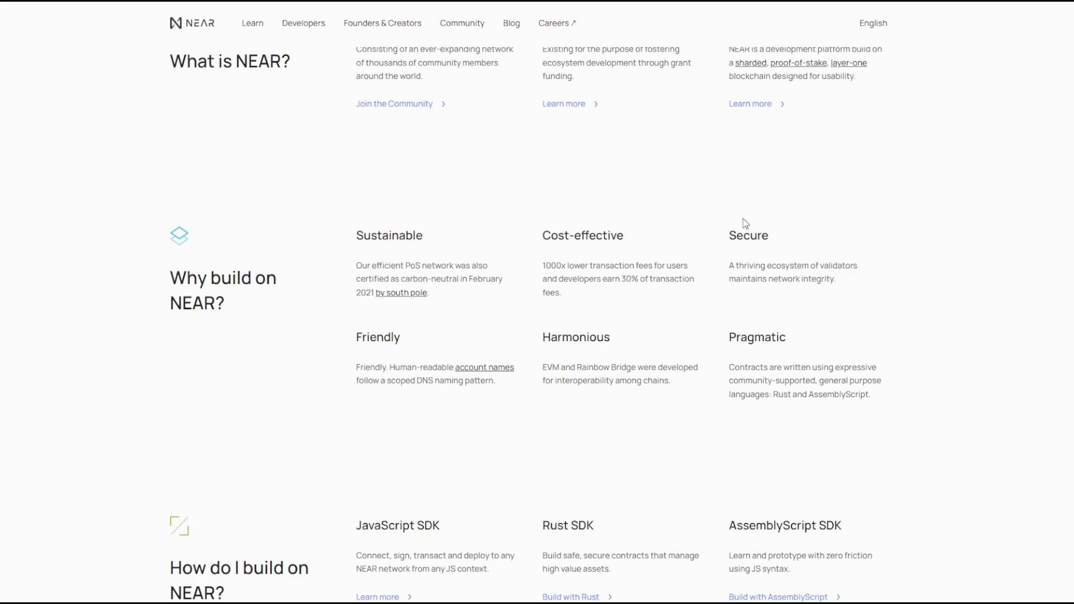
pyautogui.moveTo(724, 404)
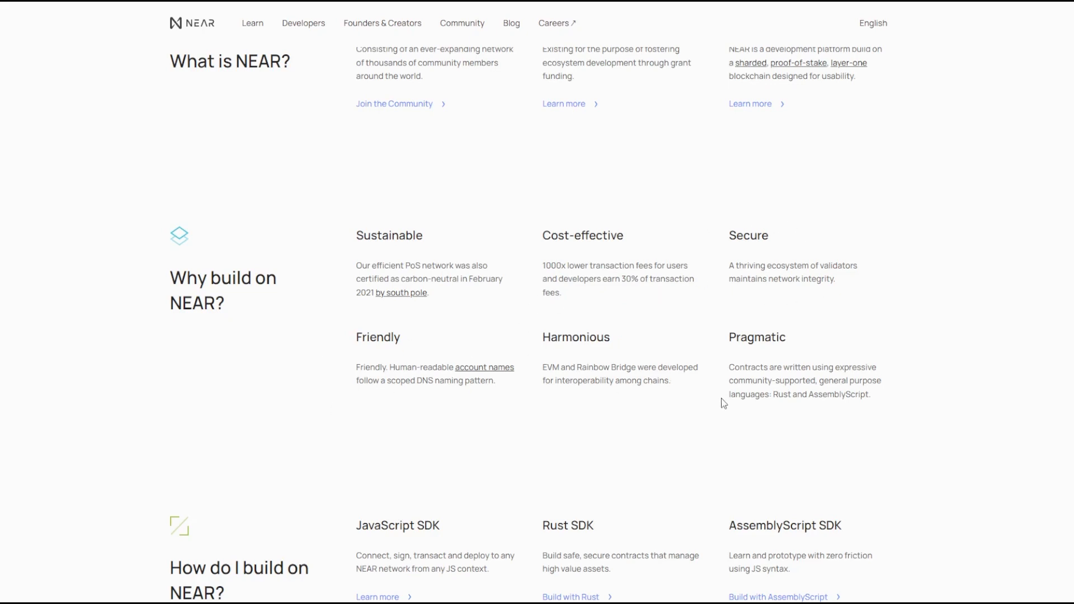
pyautogui.moveTo(644, 361)
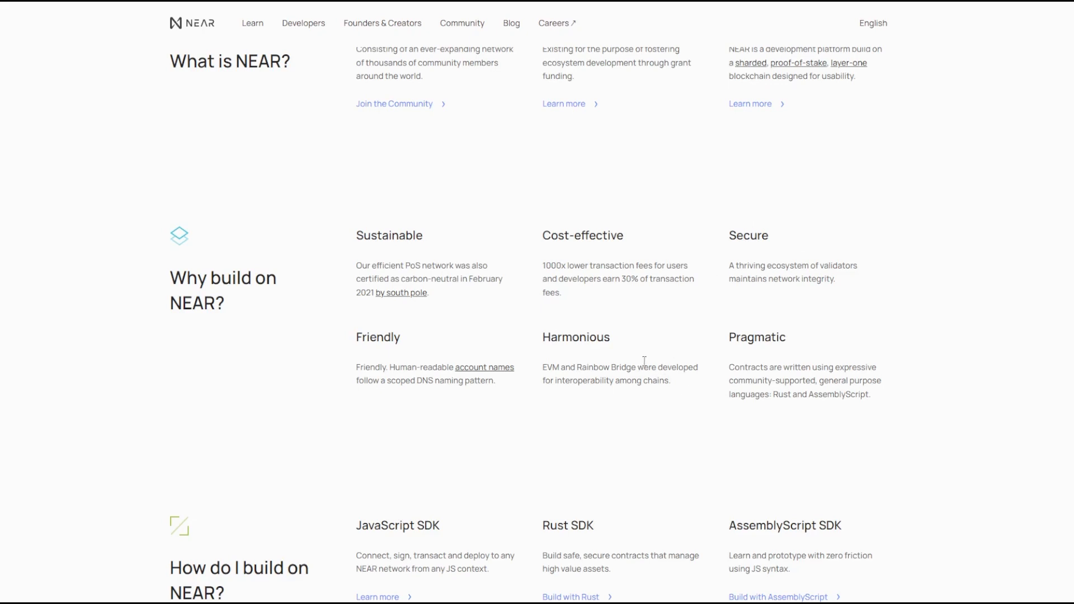
pyautogui.moveTo(743, 332)
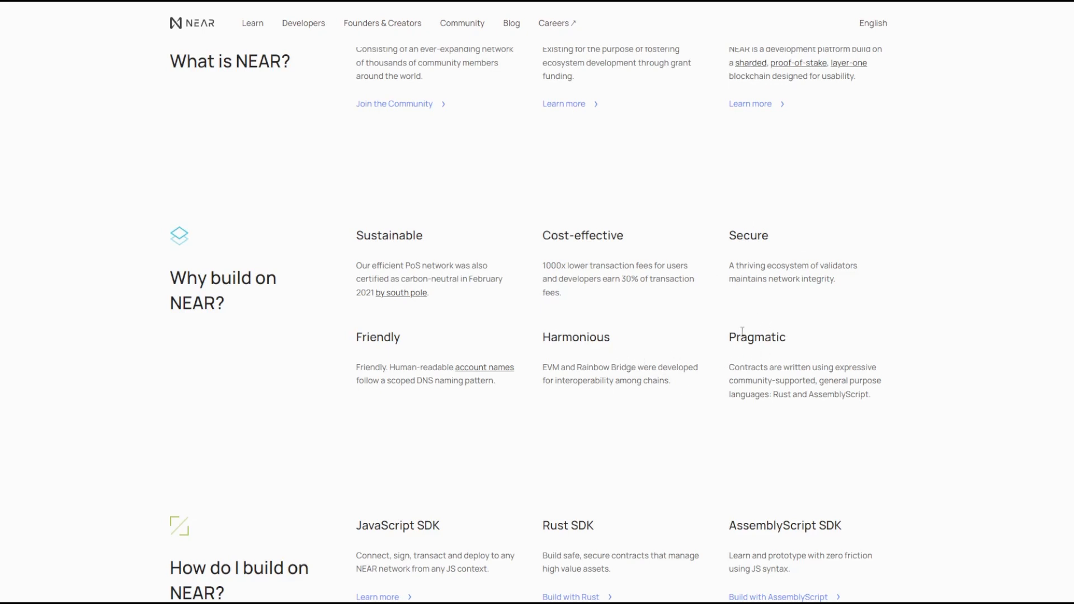
# Step: Scroll through the developer tools to the Use Cases on DeFi, NFTs and DAOs and the footer
pyautogui.scroll(-3)
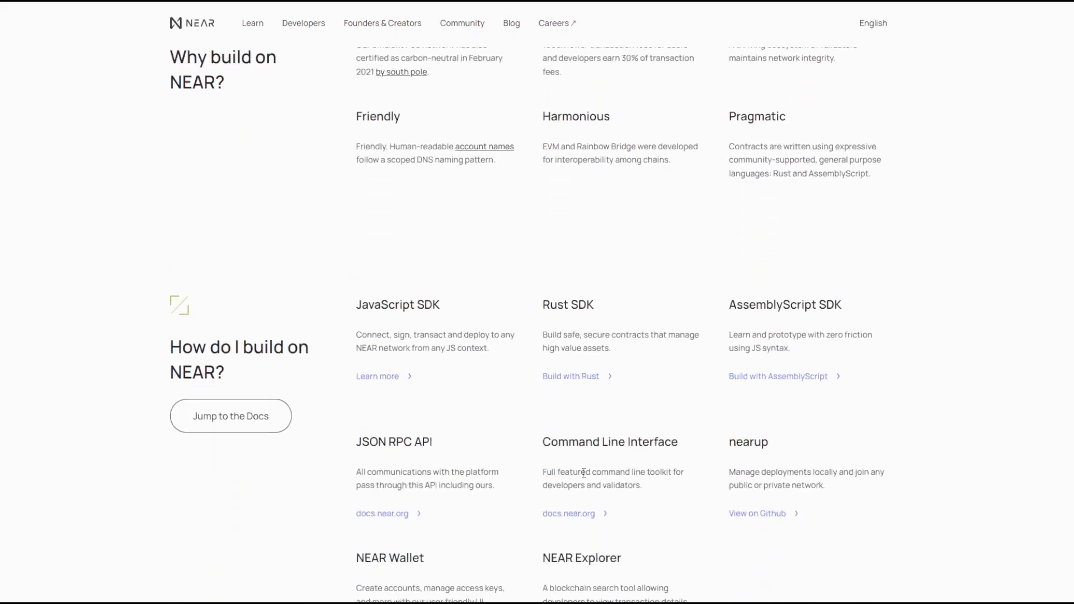
pyautogui.scroll(-3)
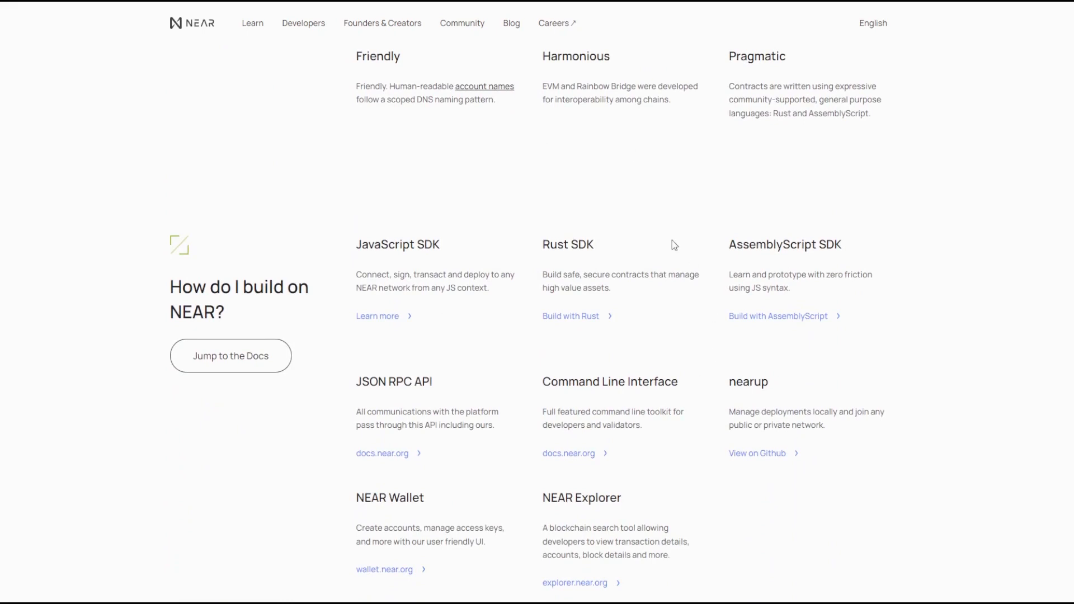
pyautogui.scroll(-3)
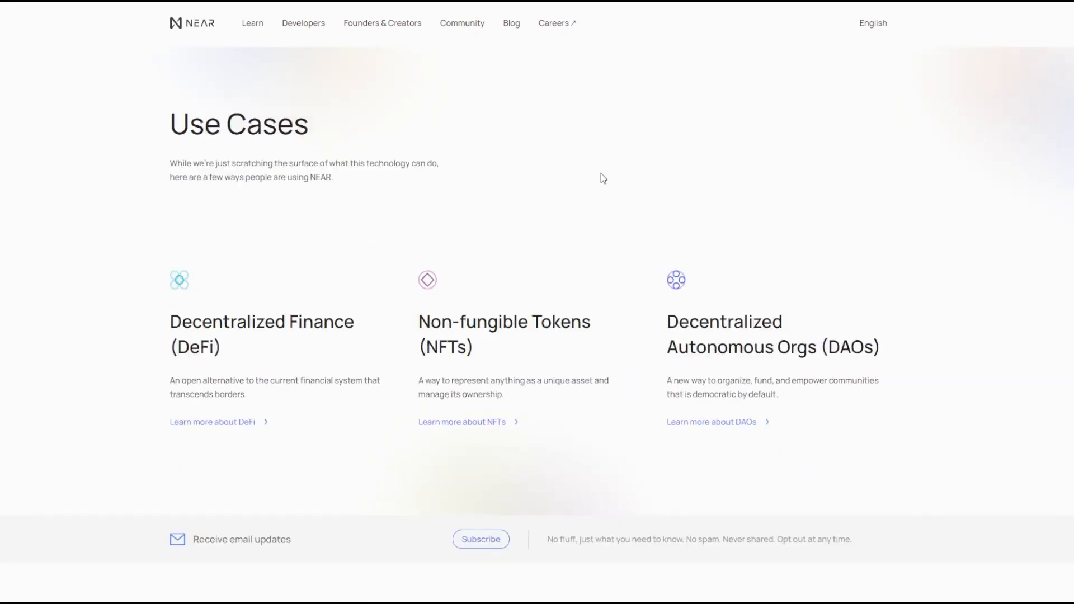
pyautogui.scroll(-3)
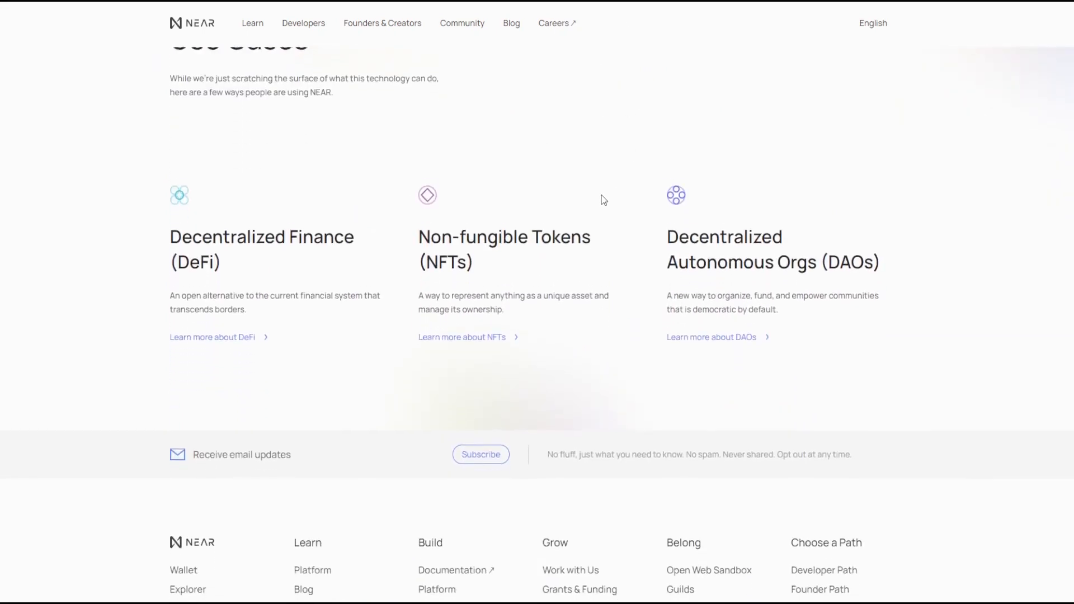
pyautogui.scroll(-3)
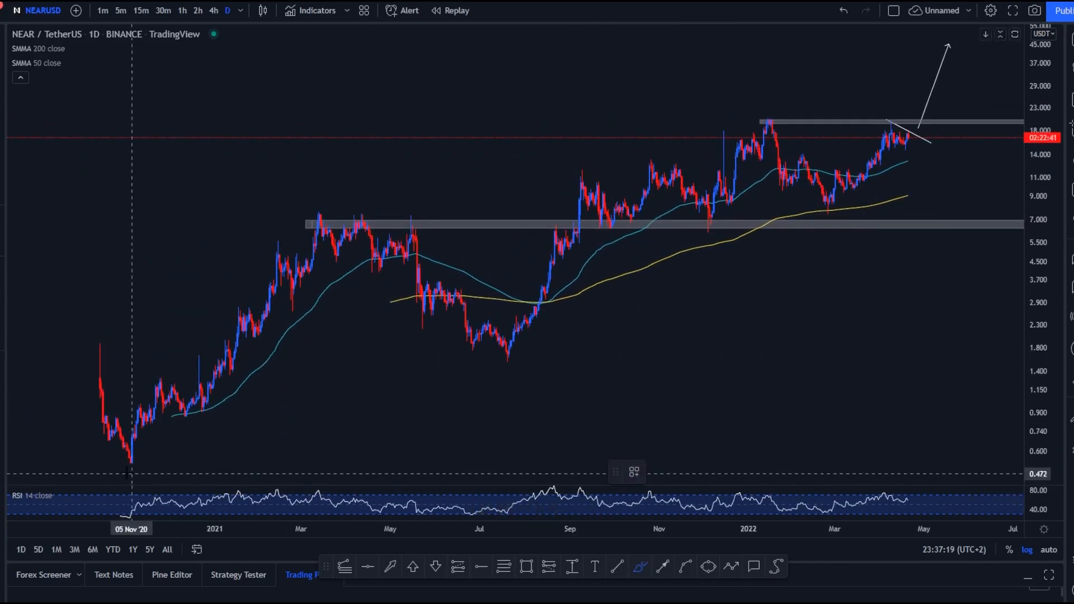
# Step: Pan the daily NEARUSD chart to frame the support zones, trendline and breakout arrow
pyautogui.moveTo(127, 473); pyautogui.dragTo(694, 159)
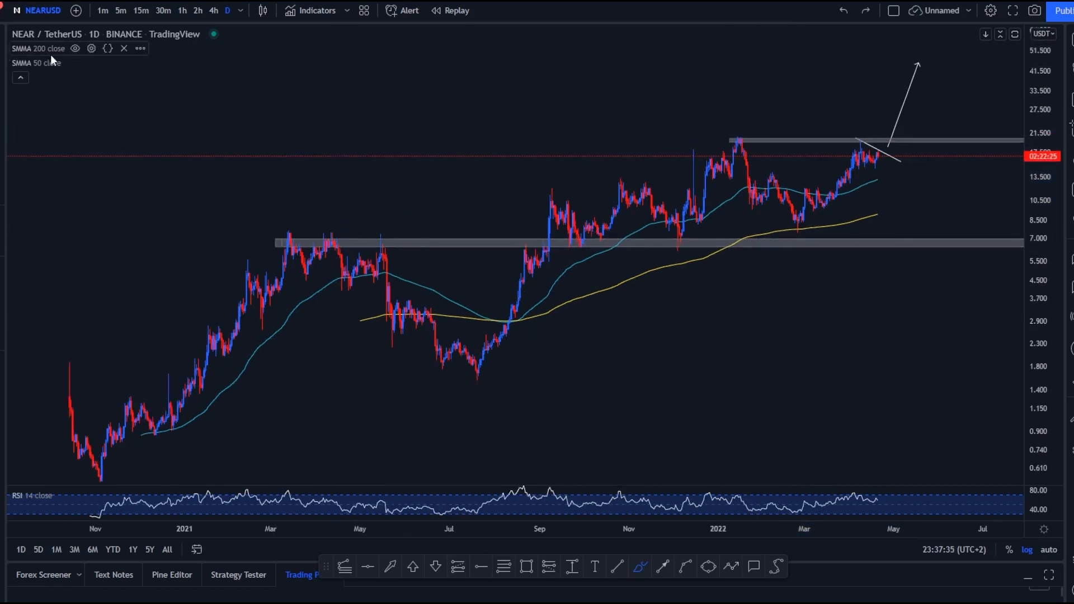
# Step: Switch NEARUSD to 4-hour candles and zoom in on the April breakout above the trendline
pyautogui.click(212, 10)
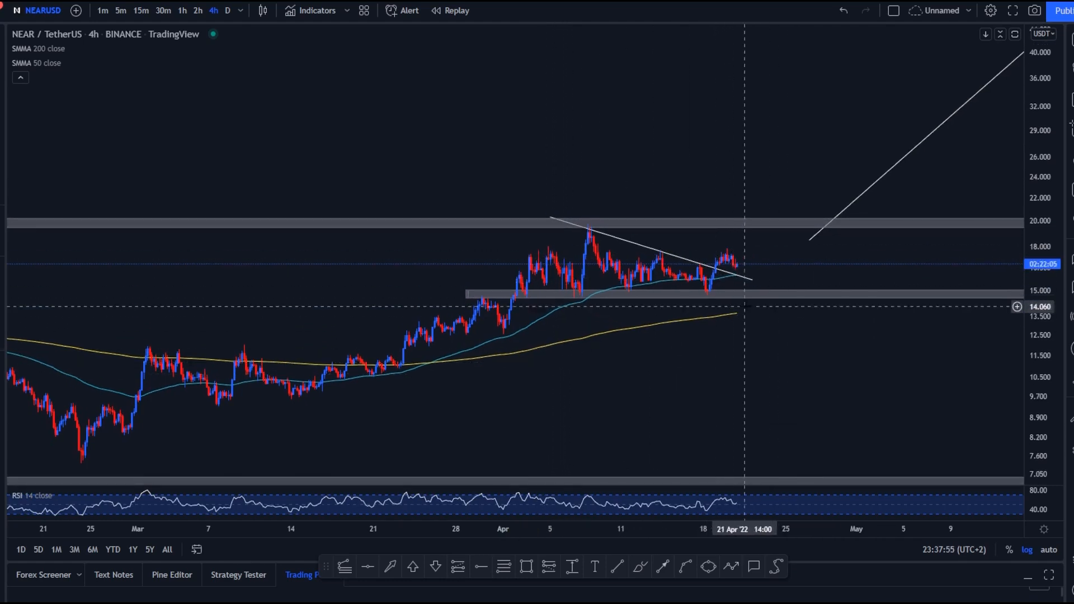
pyautogui.scroll(-3)
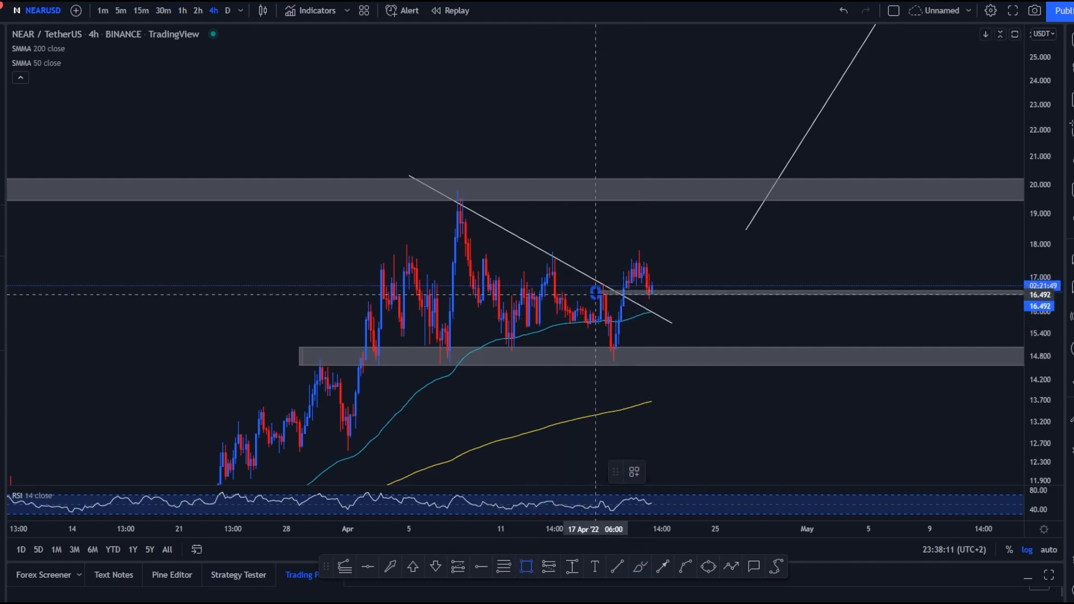
pyautogui.moveTo(675, 244)
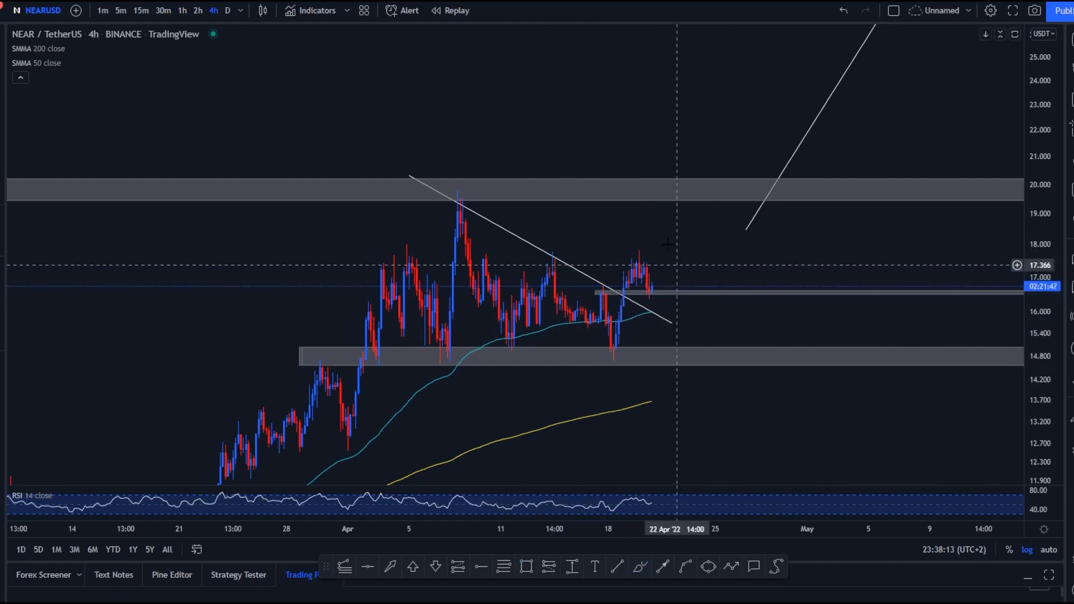